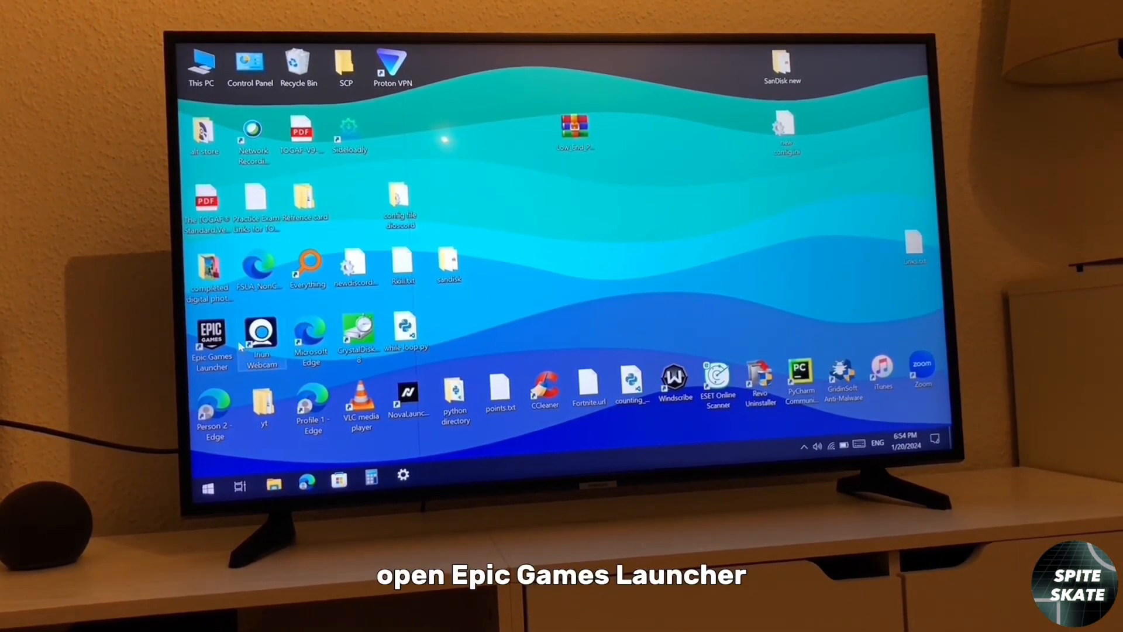
- Launch Epic Games Launcher maximized and show the Library with Fortnite
double_click(210, 337)
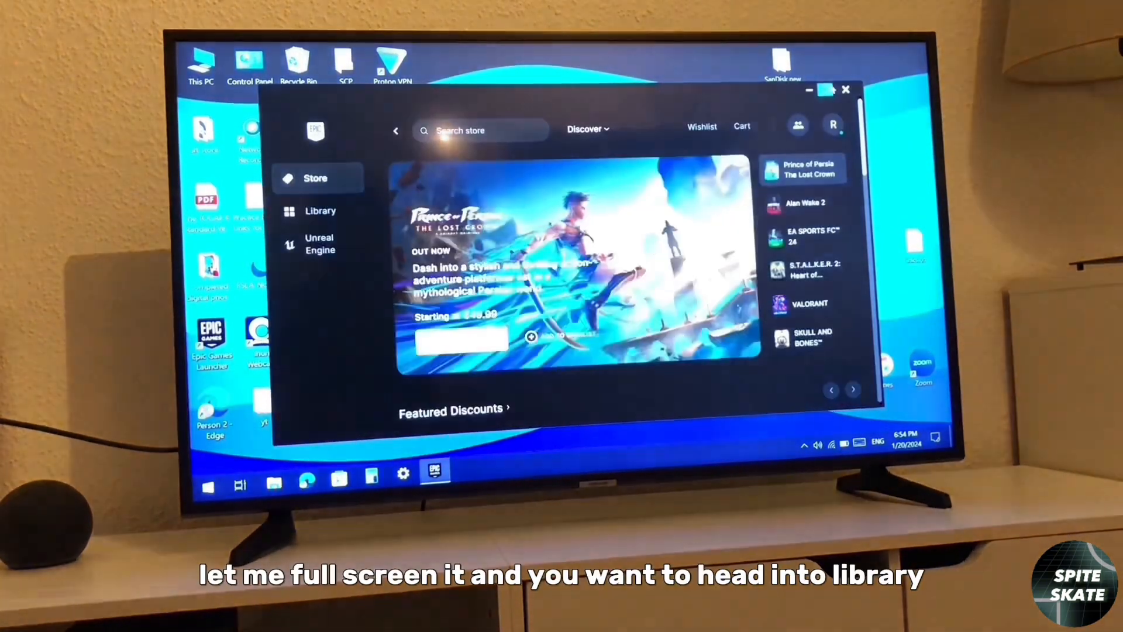
left_click(824, 90)
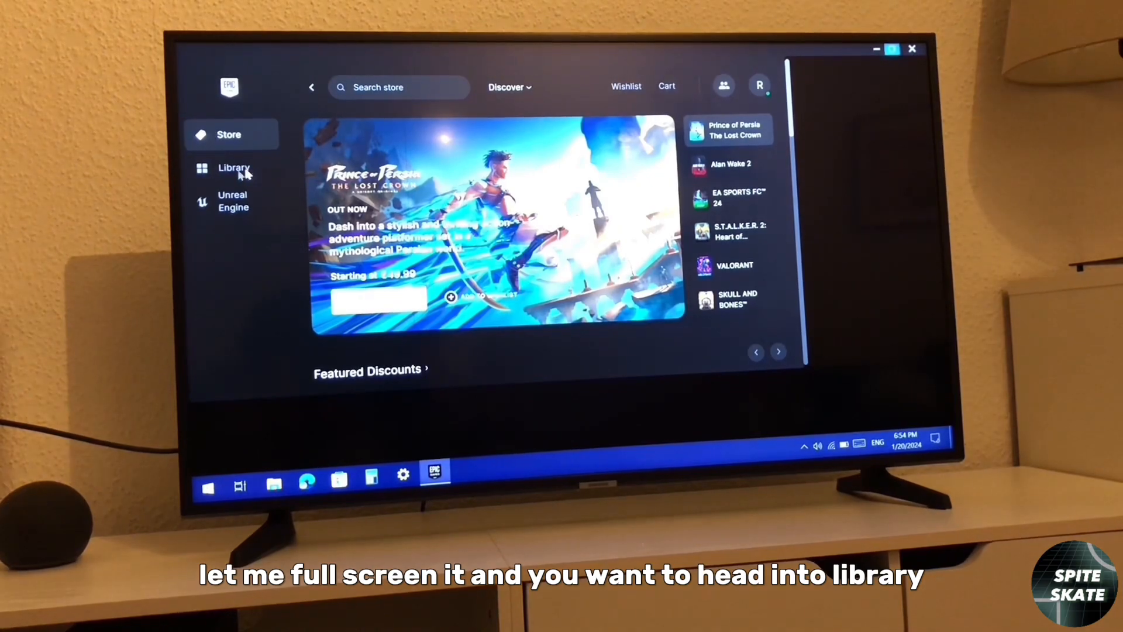
left_click(893, 49)
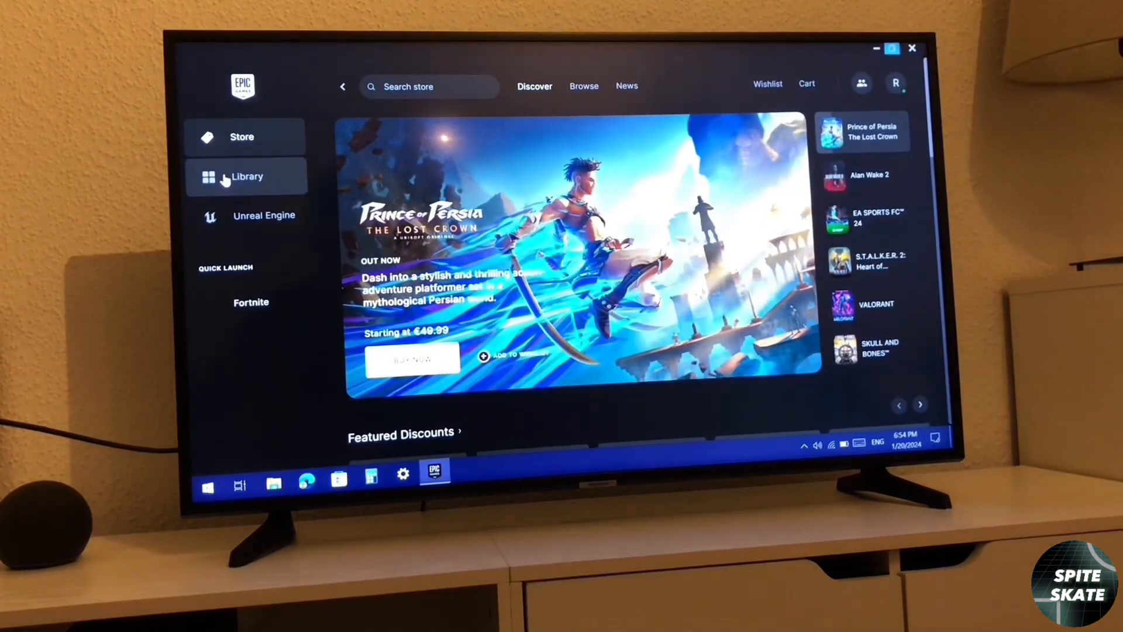
left_click(247, 176)
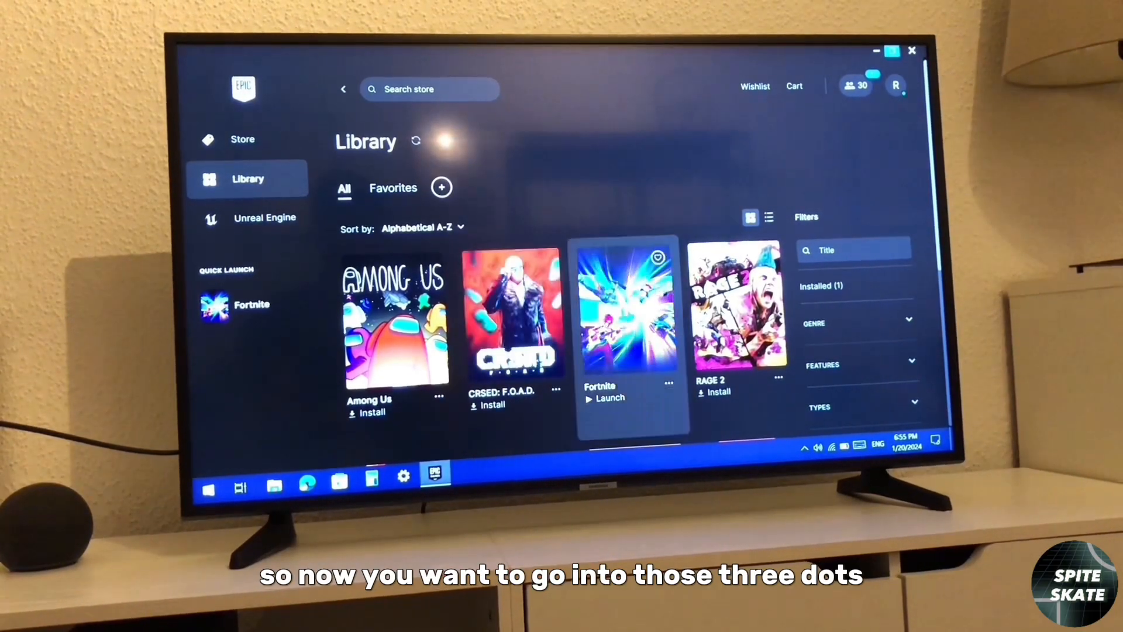
- Keep only required Core and Battle Royale content in Fortnite's install options and apply
left_click(669, 384)
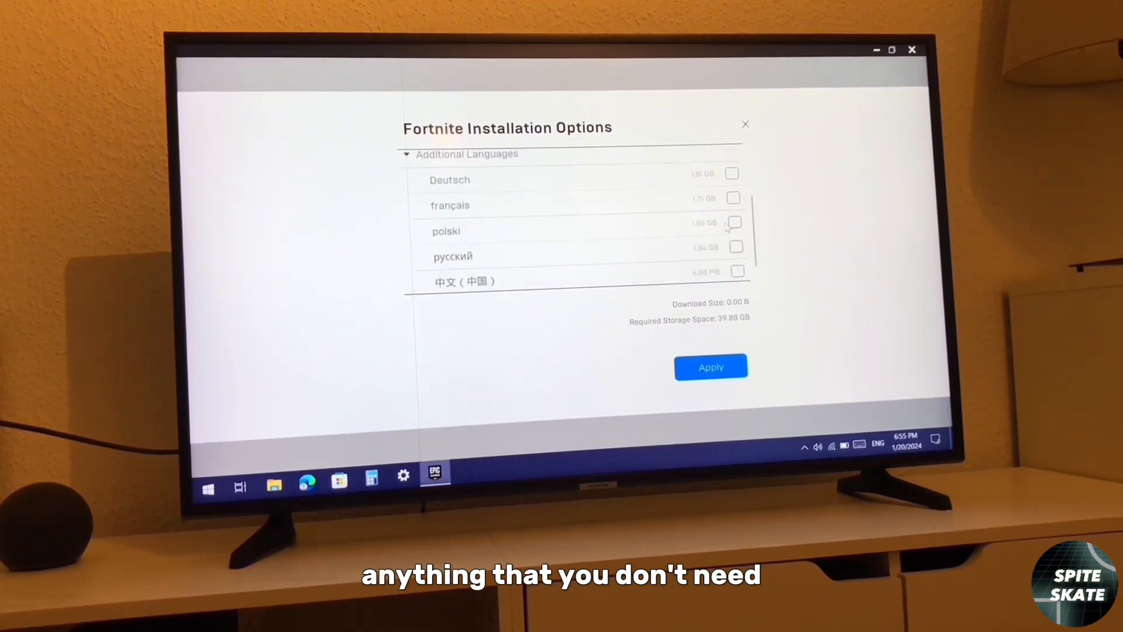
scroll("up", 3)
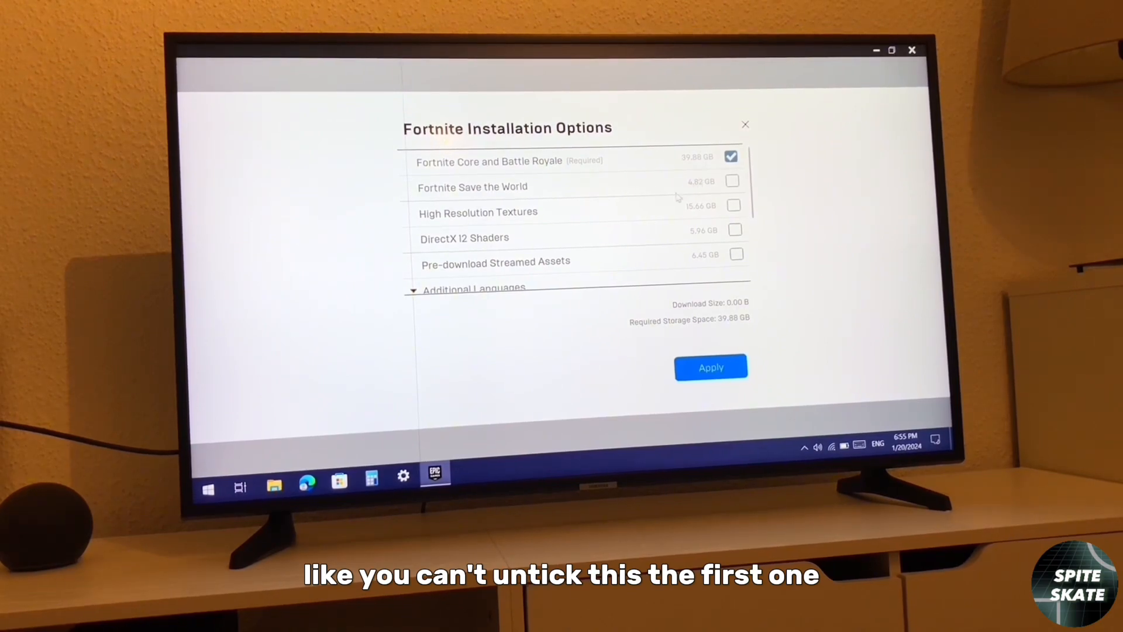
scroll("down", 3)
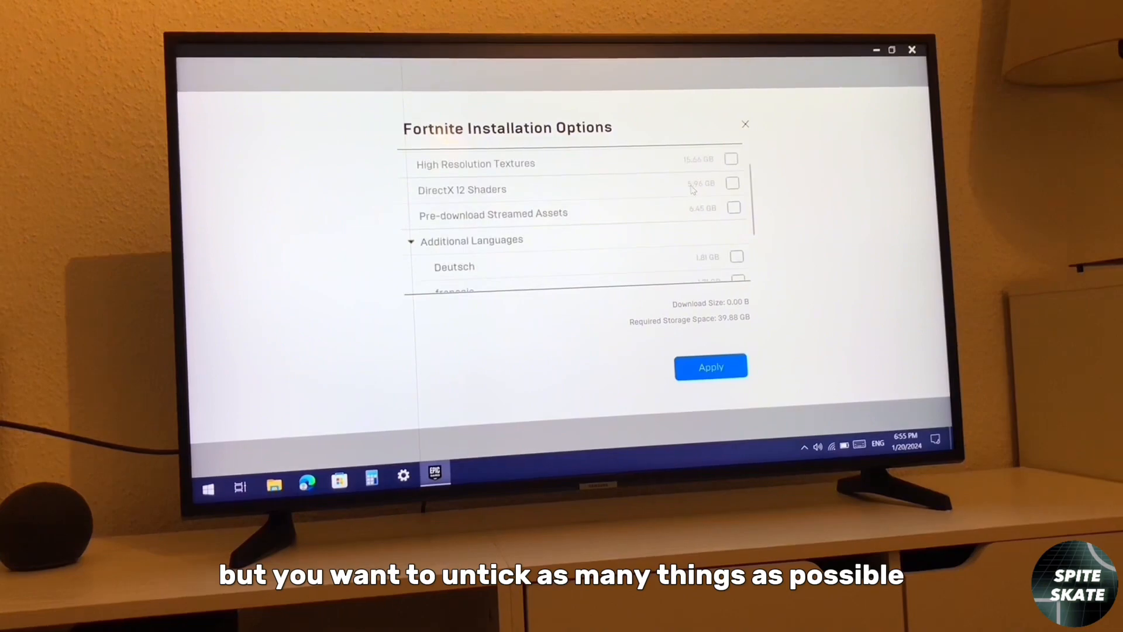
scroll("down", 3)
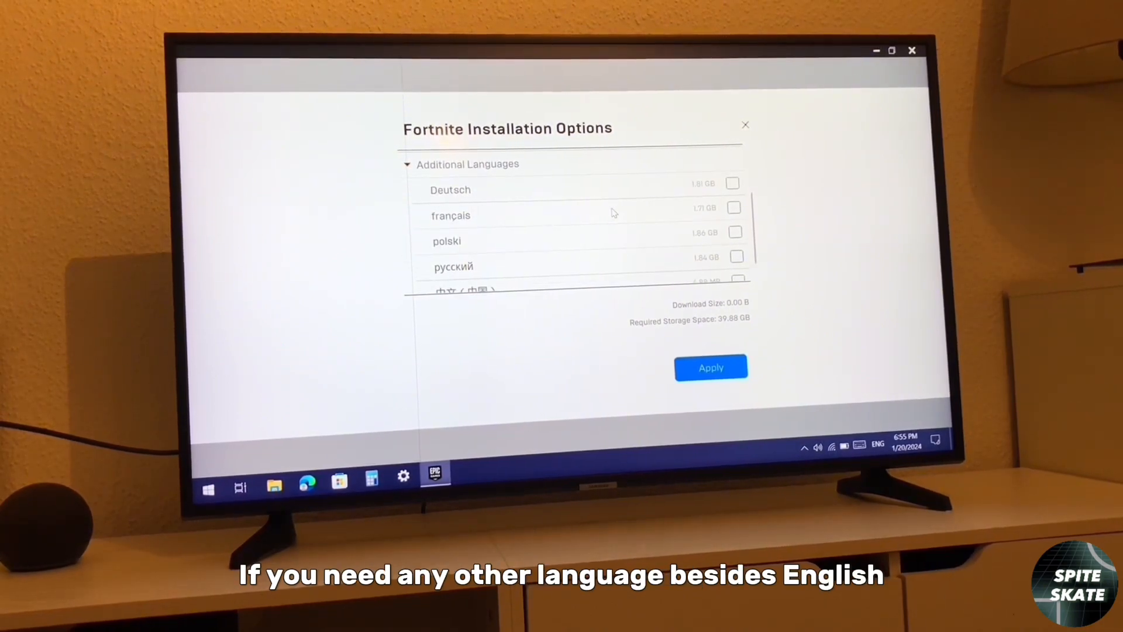
scroll("up", 3)
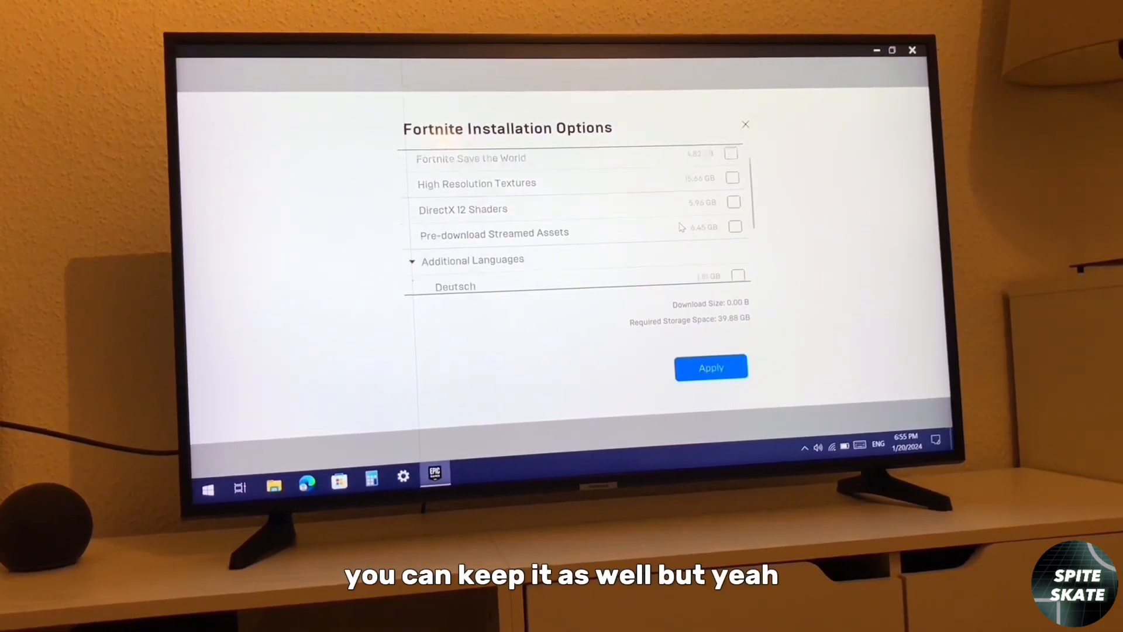
scroll("down", 3)
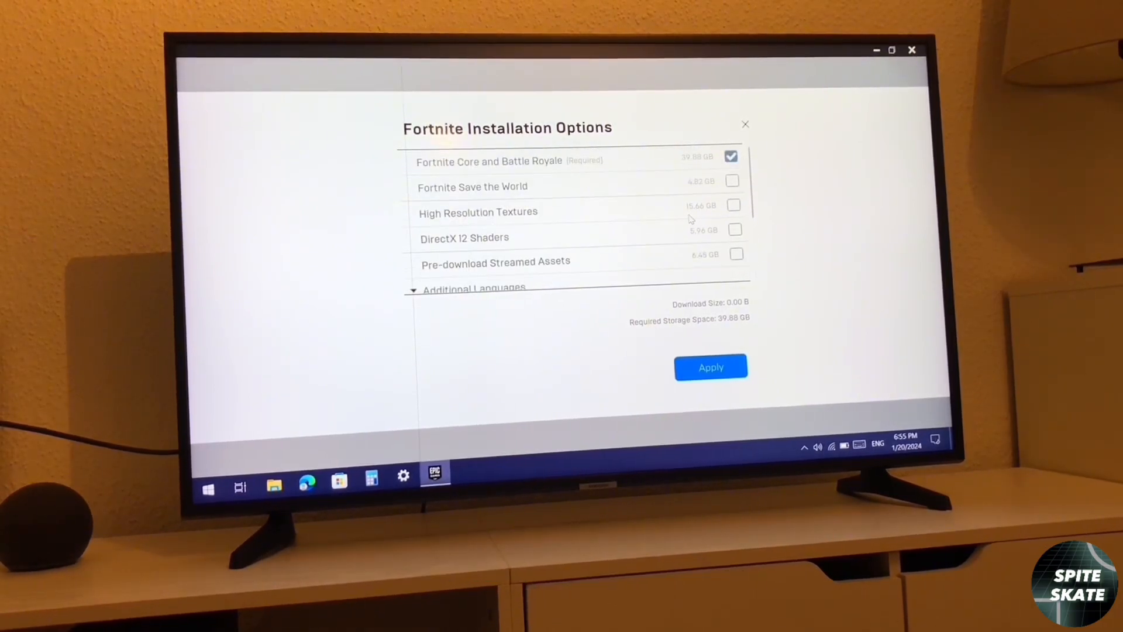
left_click(710, 367)
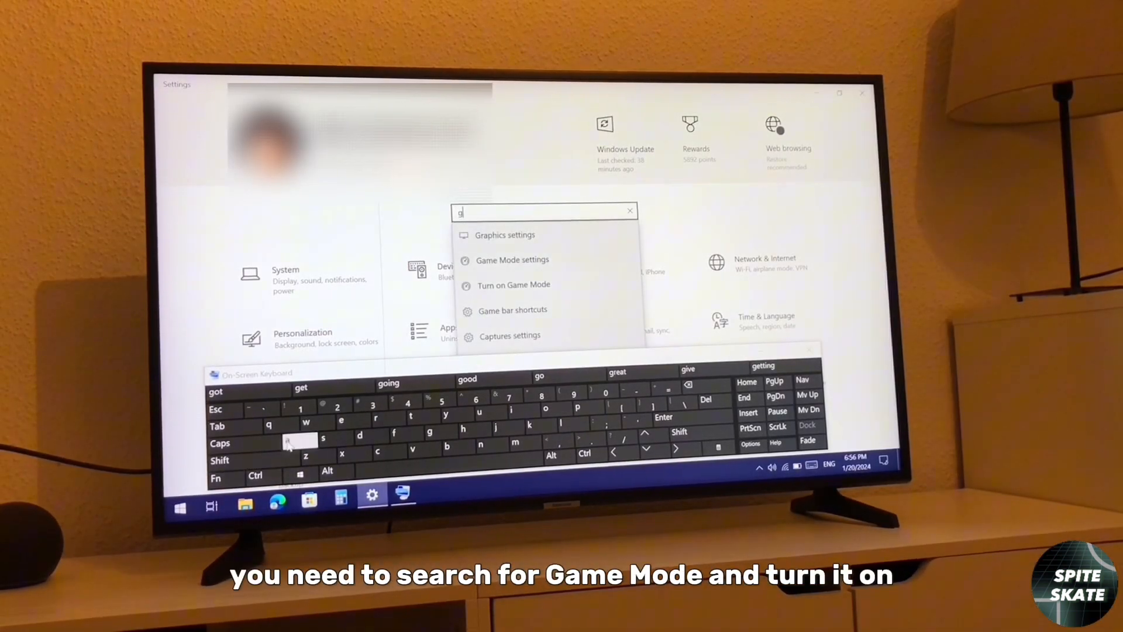
- Confirm Game Mode is on, check Captures, and switch Game Bar off
type("am")
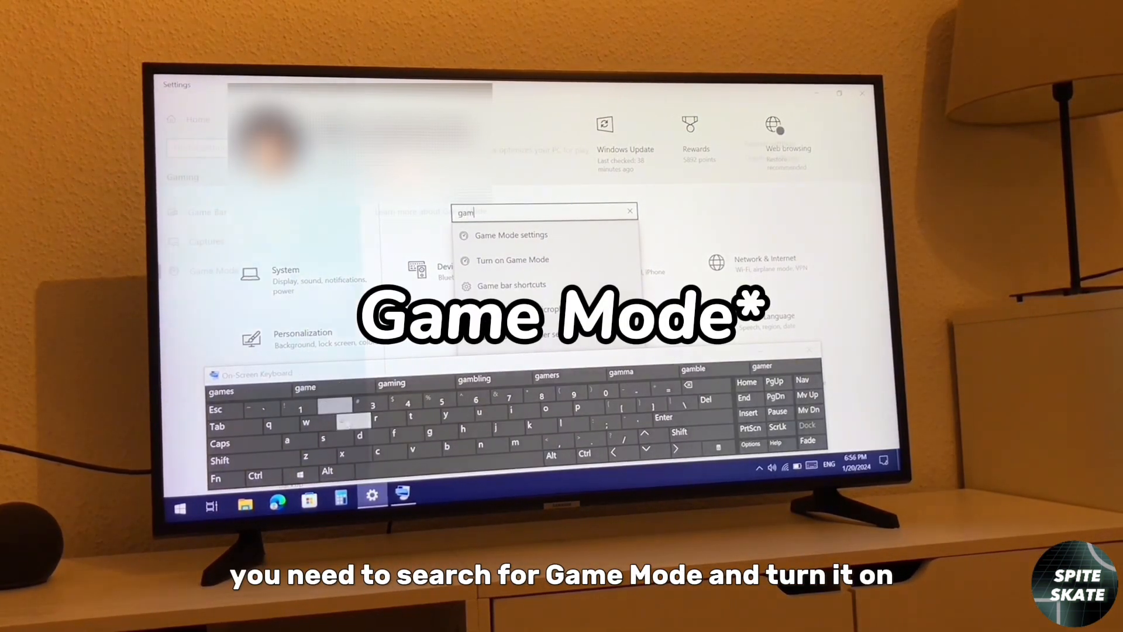
left_click(511, 235)
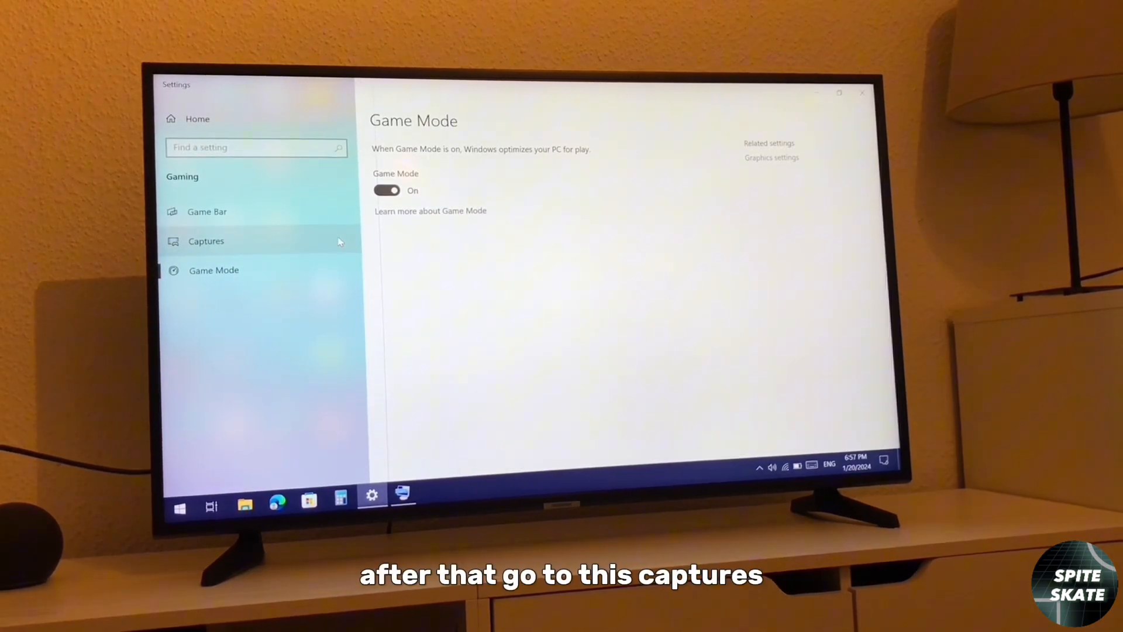
left_click(206, 241)
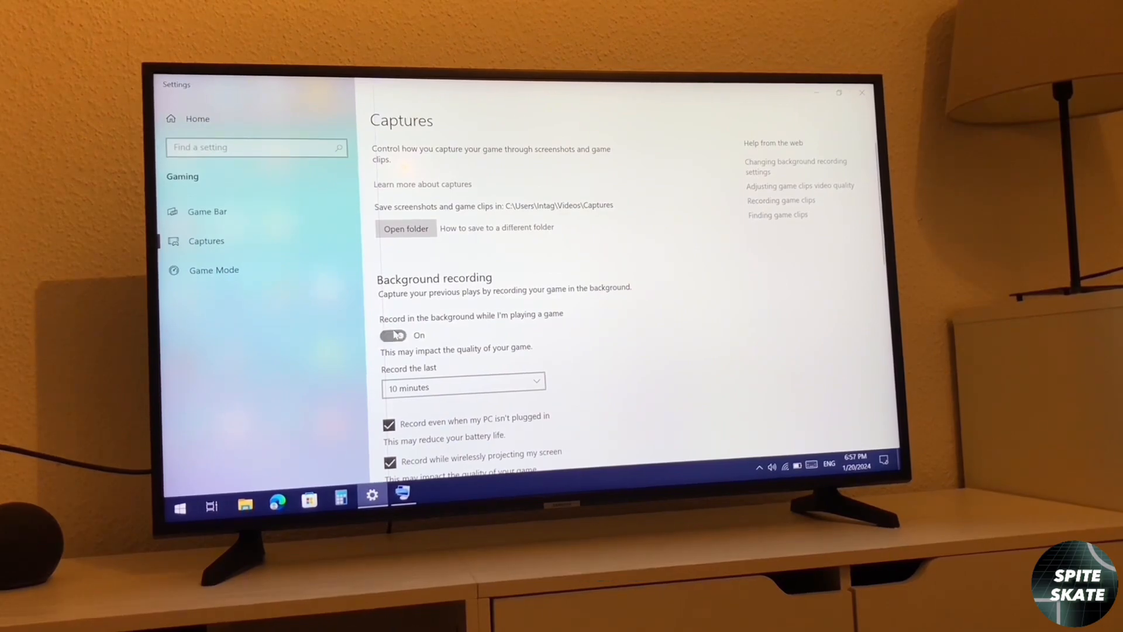
scroll("down", 3)
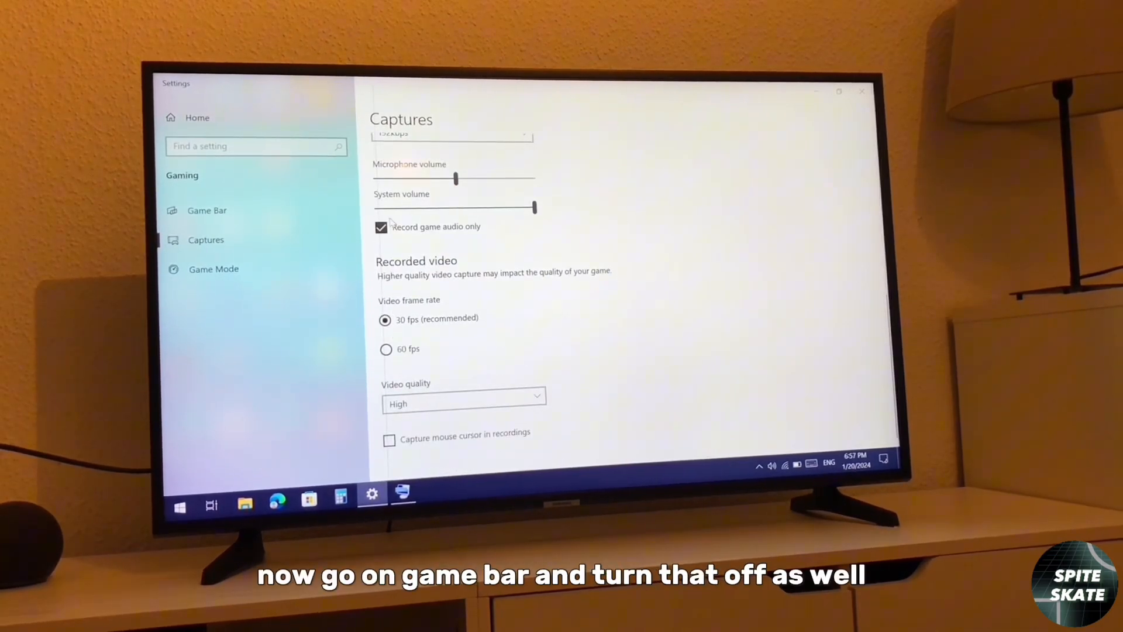
left_click(207, 209)
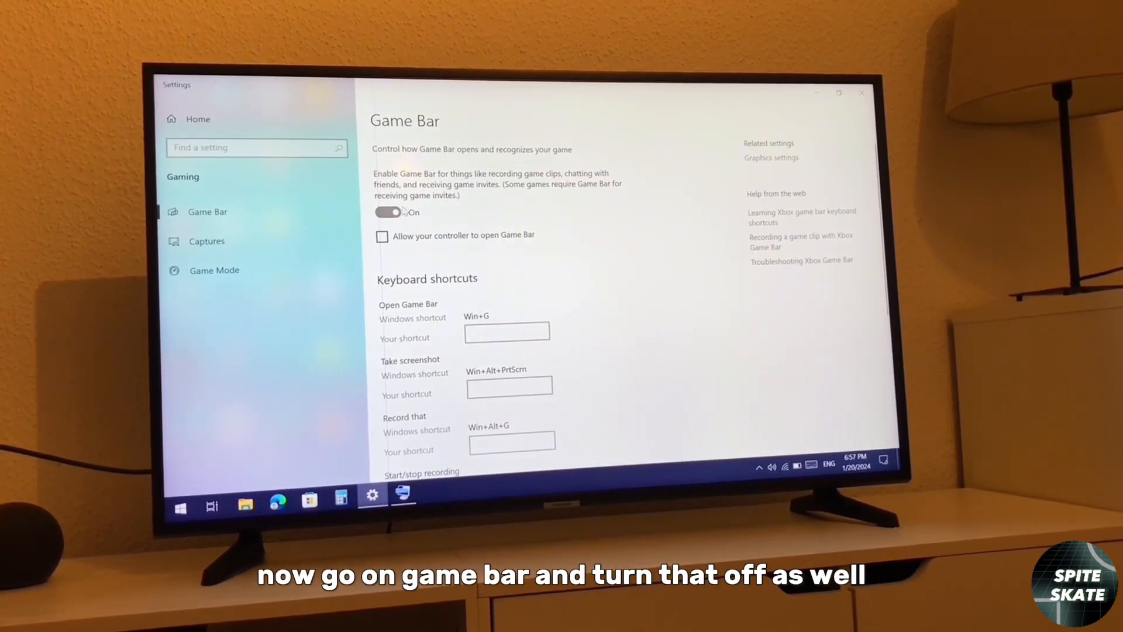
left_click(387, 211)
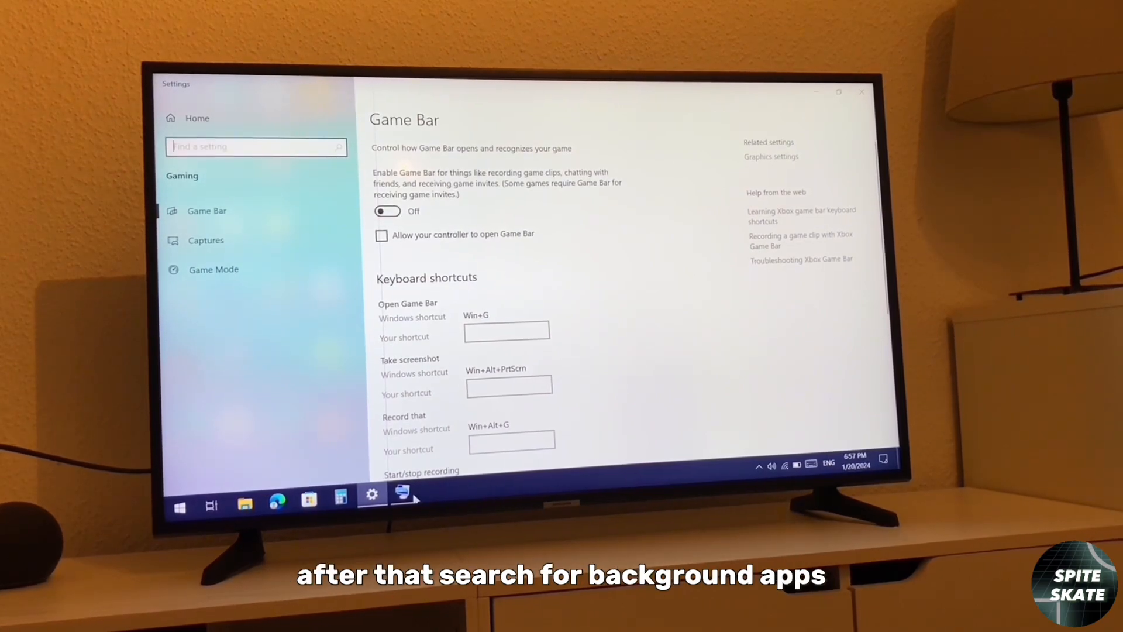
- Turn 'Let apps run in the background' off in Background apps settings
type("backg")
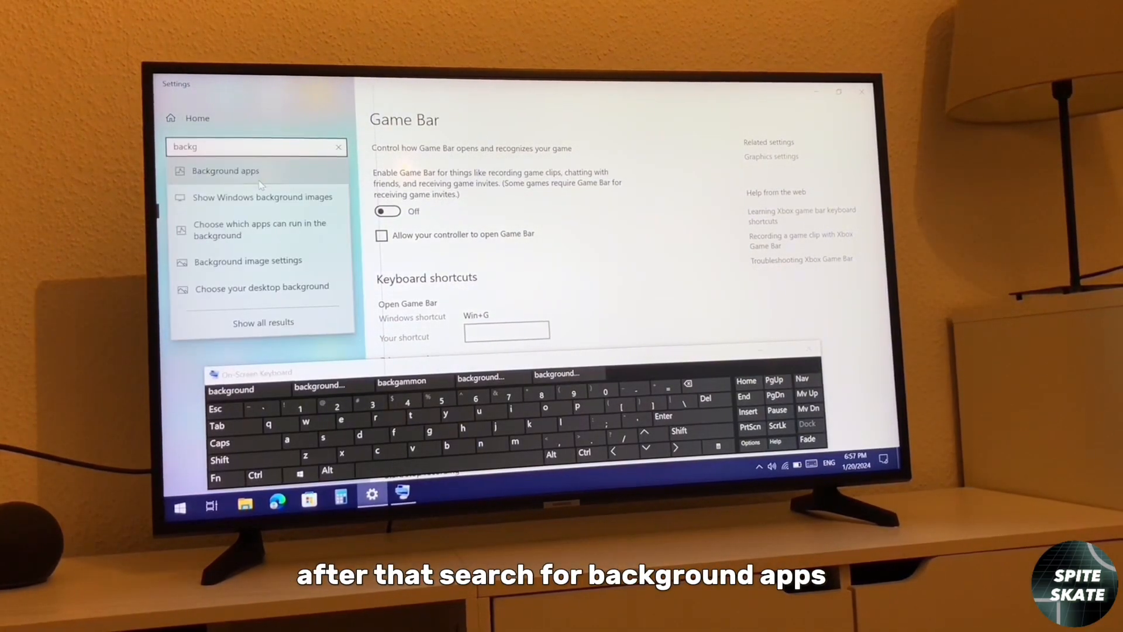
left_click(226, 171)
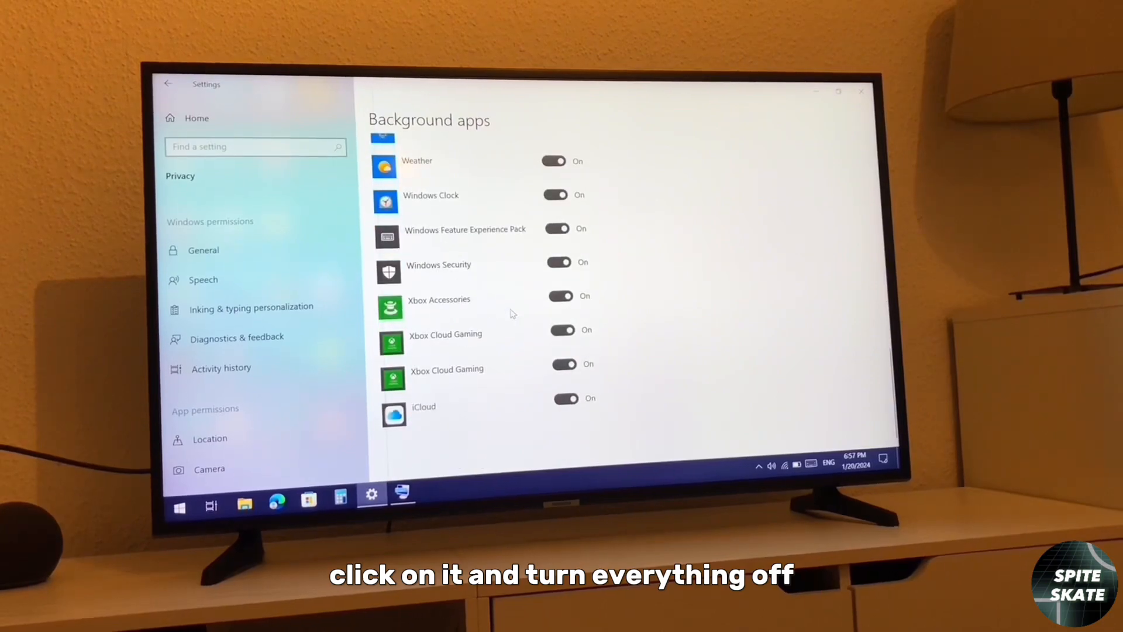
scroll("up", 3)
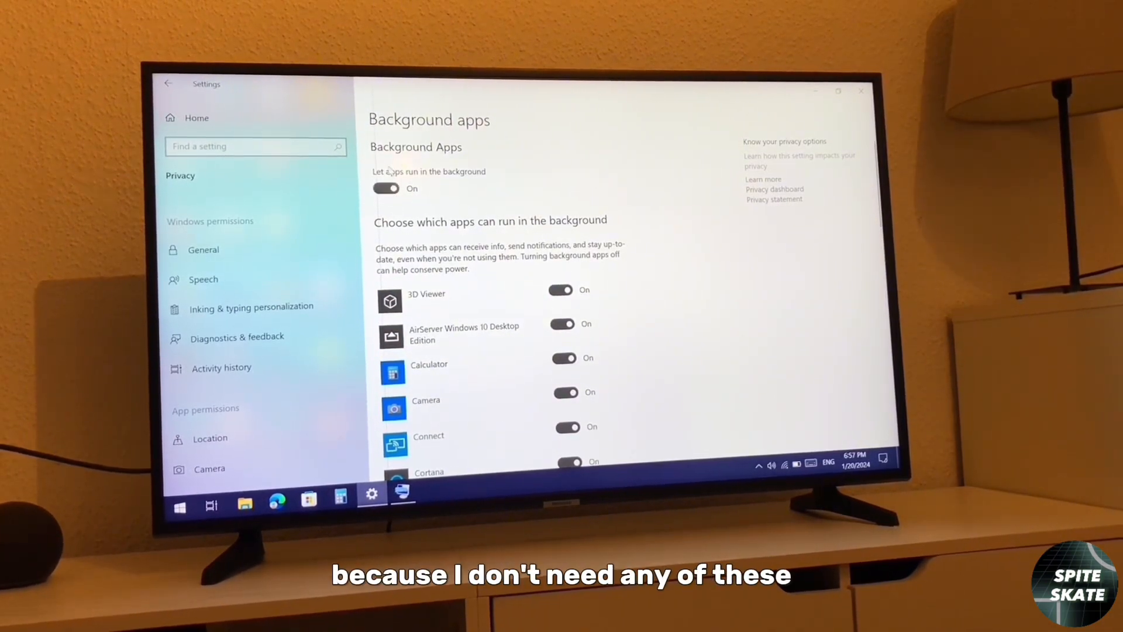
left_click(384, 188)
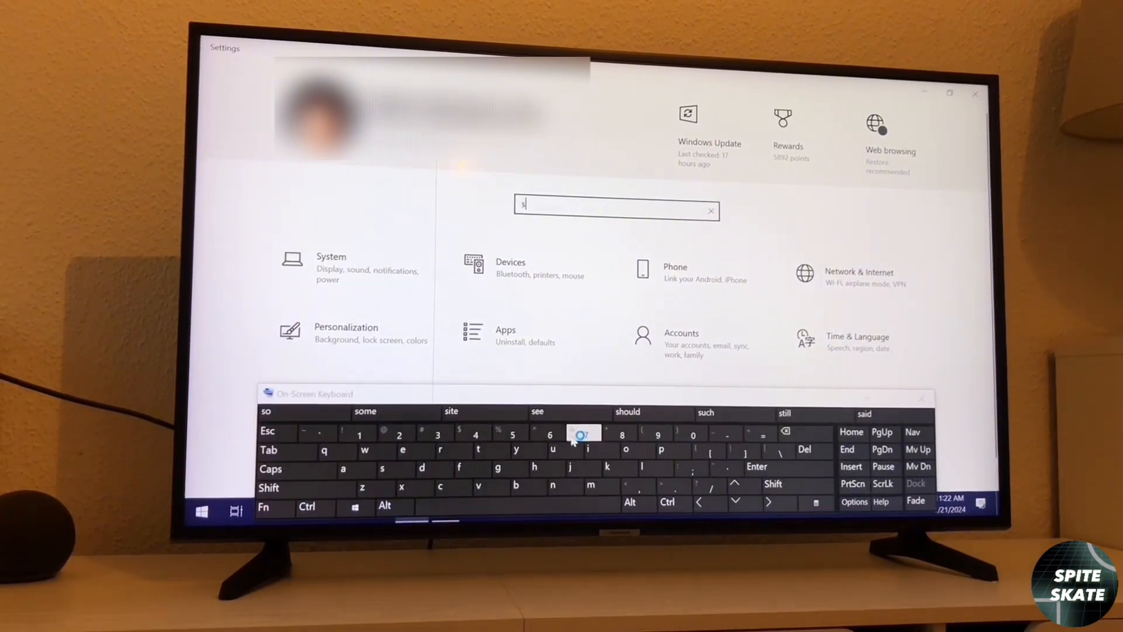
- Switch Storage Sense off on the Storage settings page
type("storage")
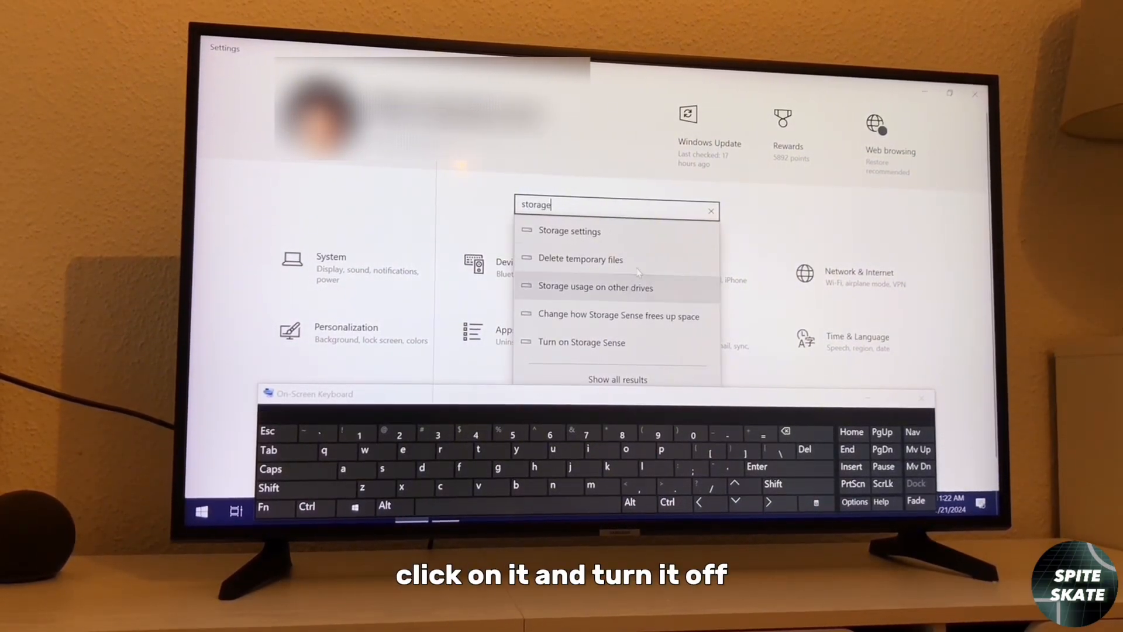
left_click(570, 231)
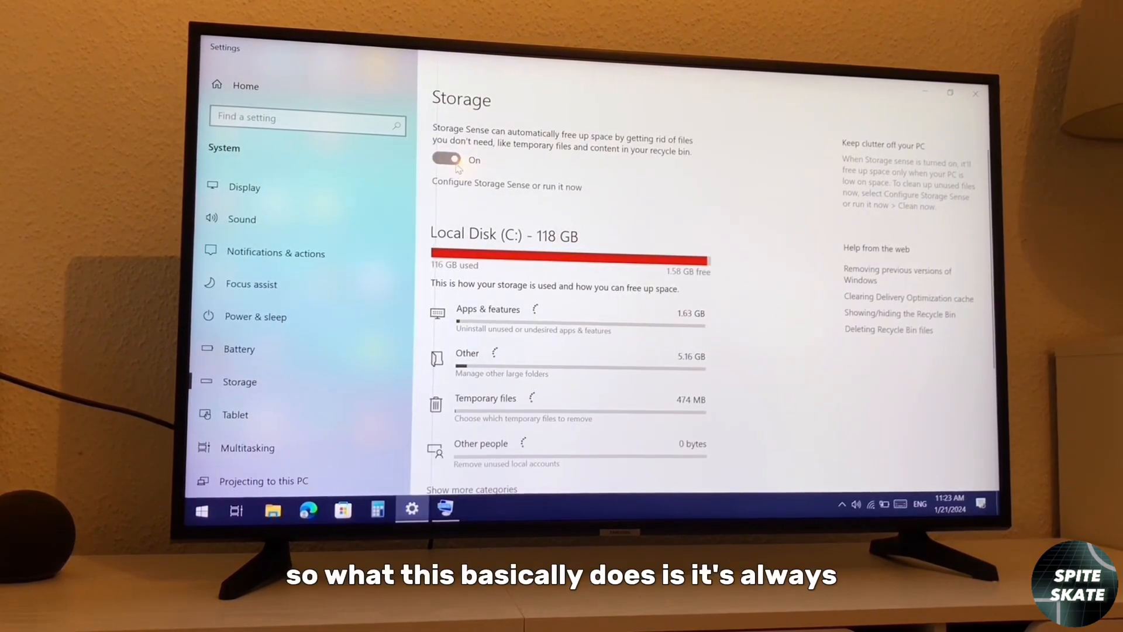
left_click(446, 159)
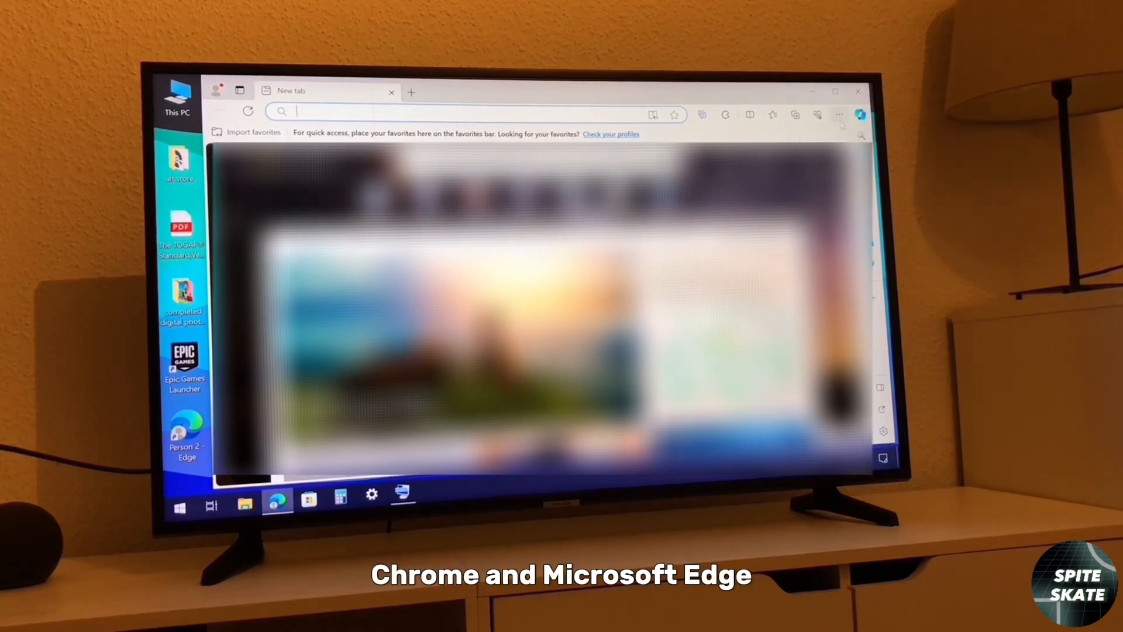
- In Edge's System and performance settings, turn off Startup boost, background apps and hardware acceleration
left_click(839, 114)
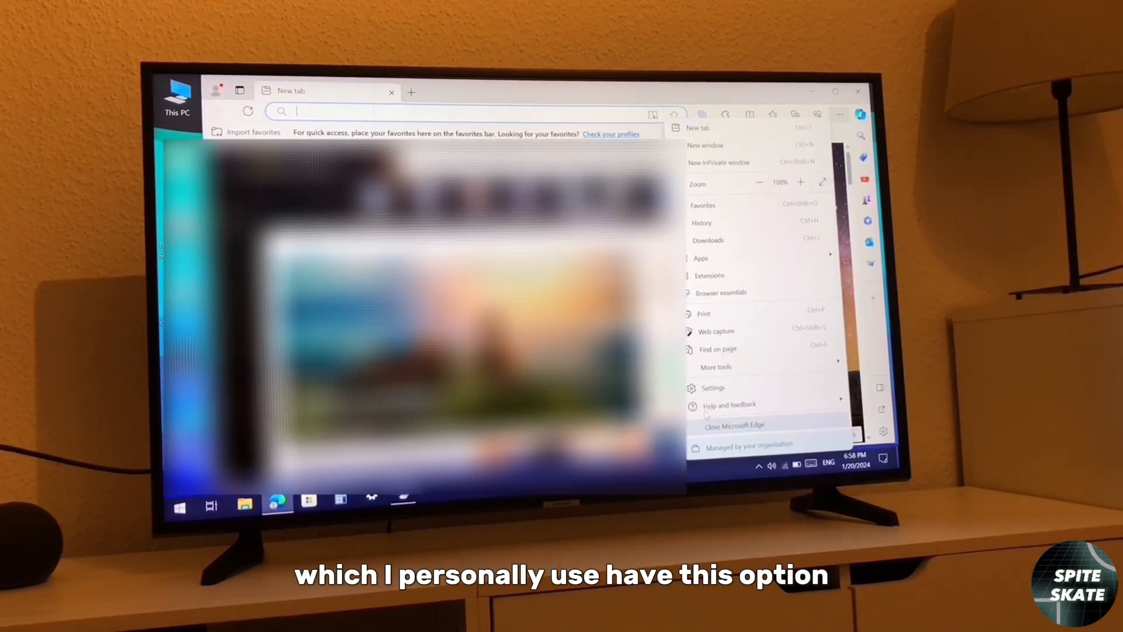
left_click(712, 387)
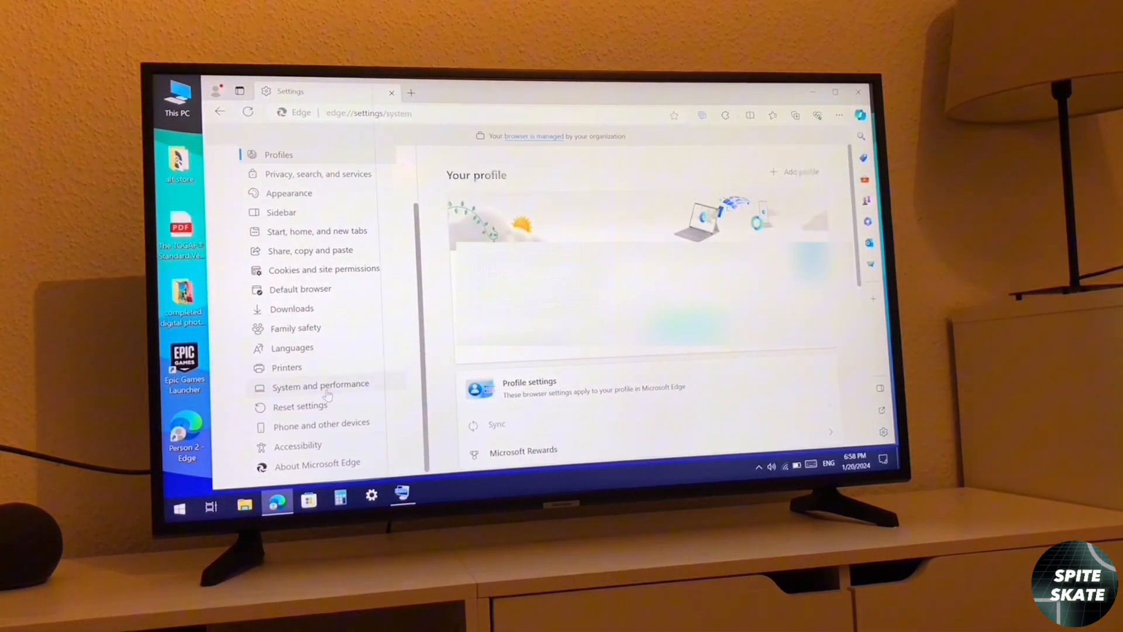
left_click(320, 383)
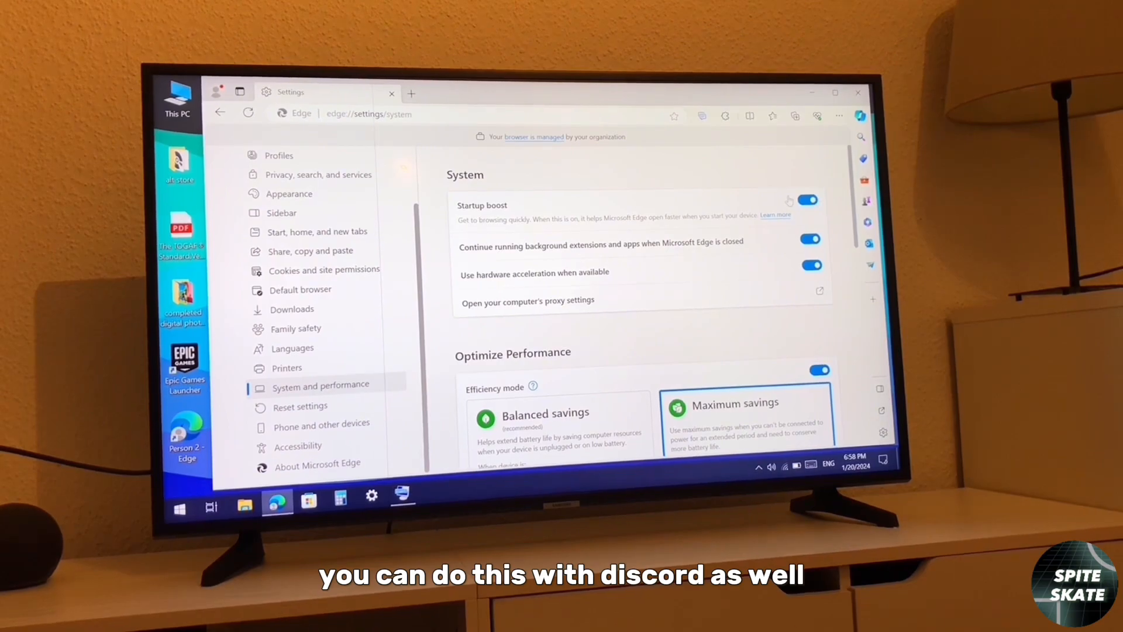
left_click(809, 200)
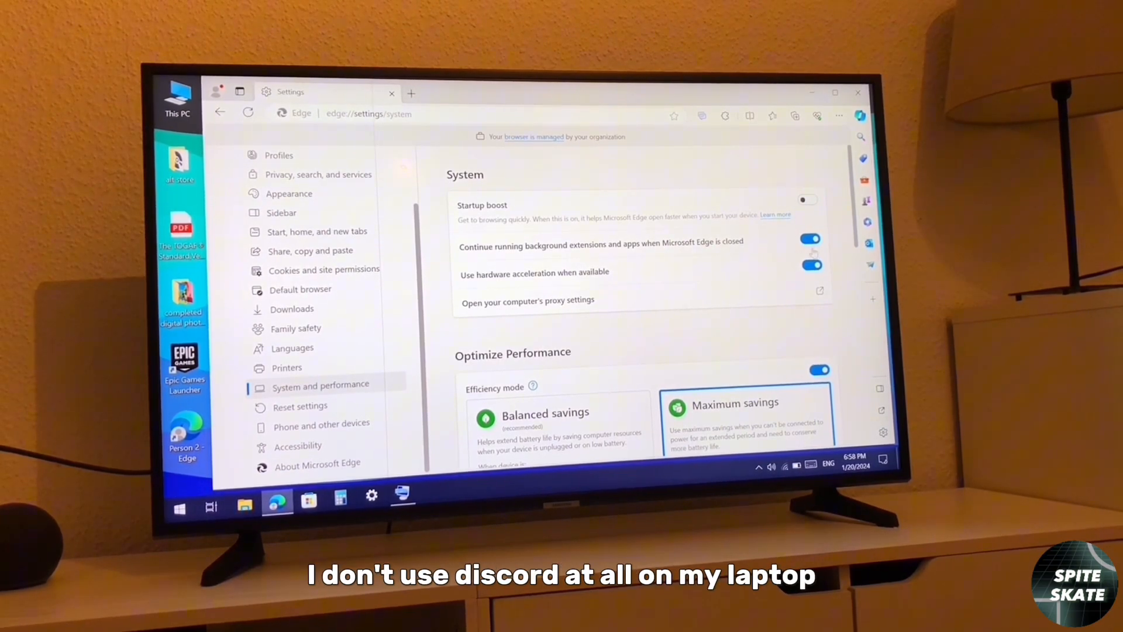
left_click(809, 273)
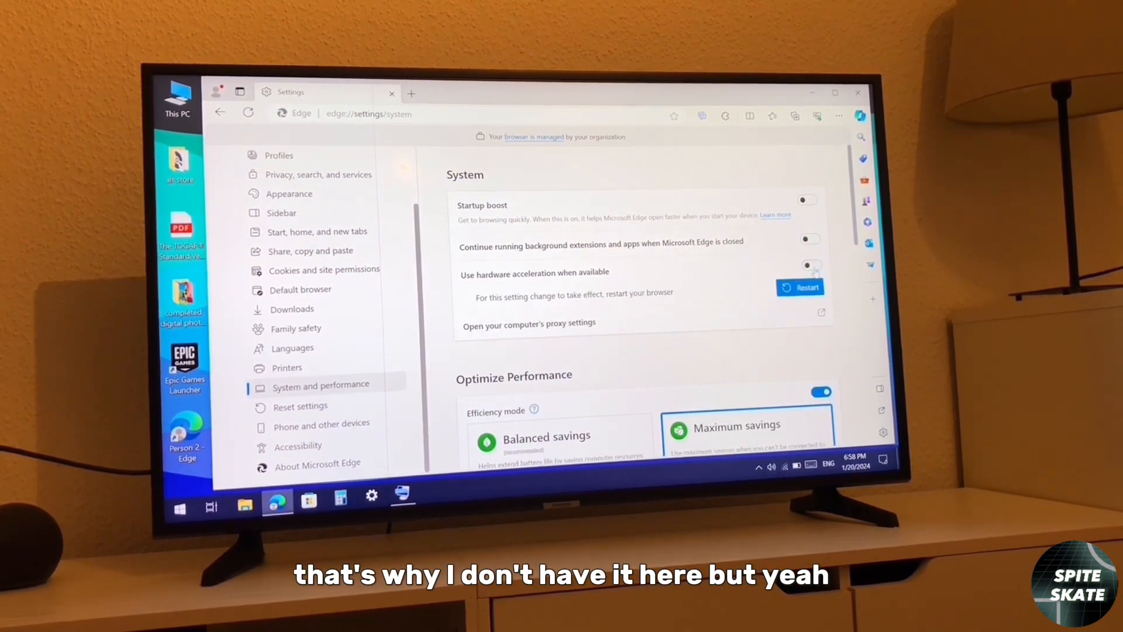
scroll("down", 3)
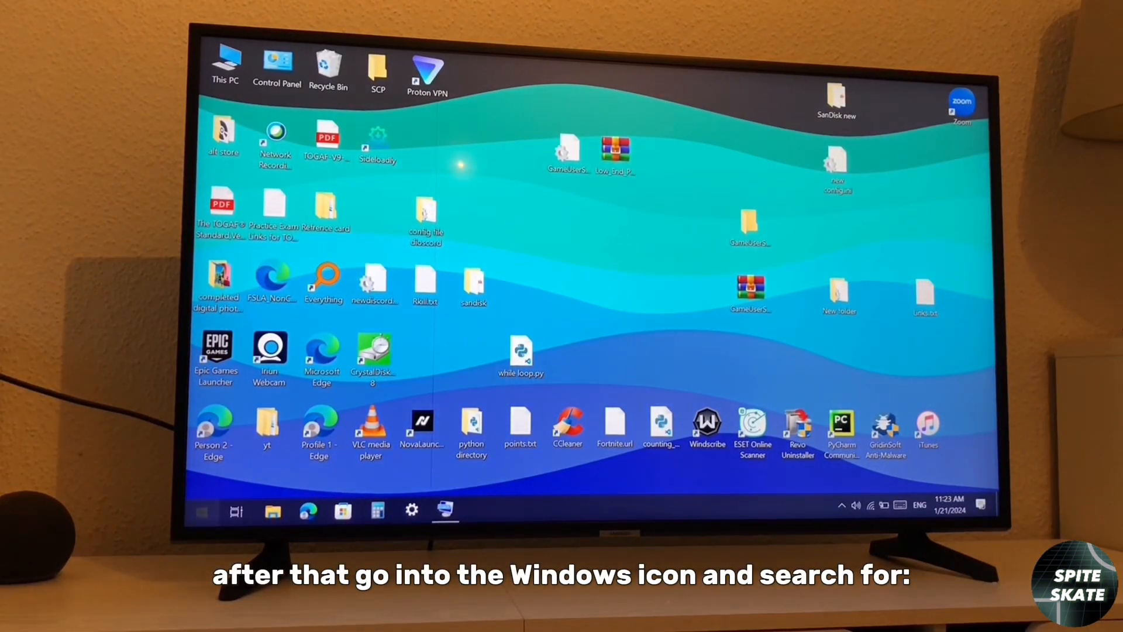
- Delete everything in the %temp% folder, skipping files still in use
left_click(202, 510)
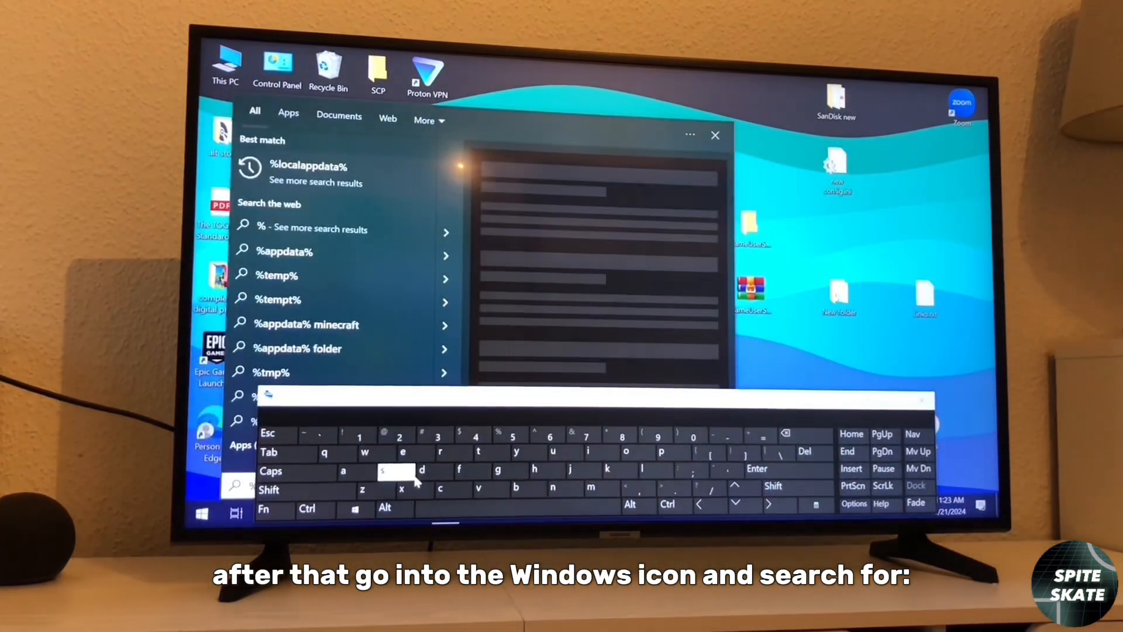
type("%temp%")
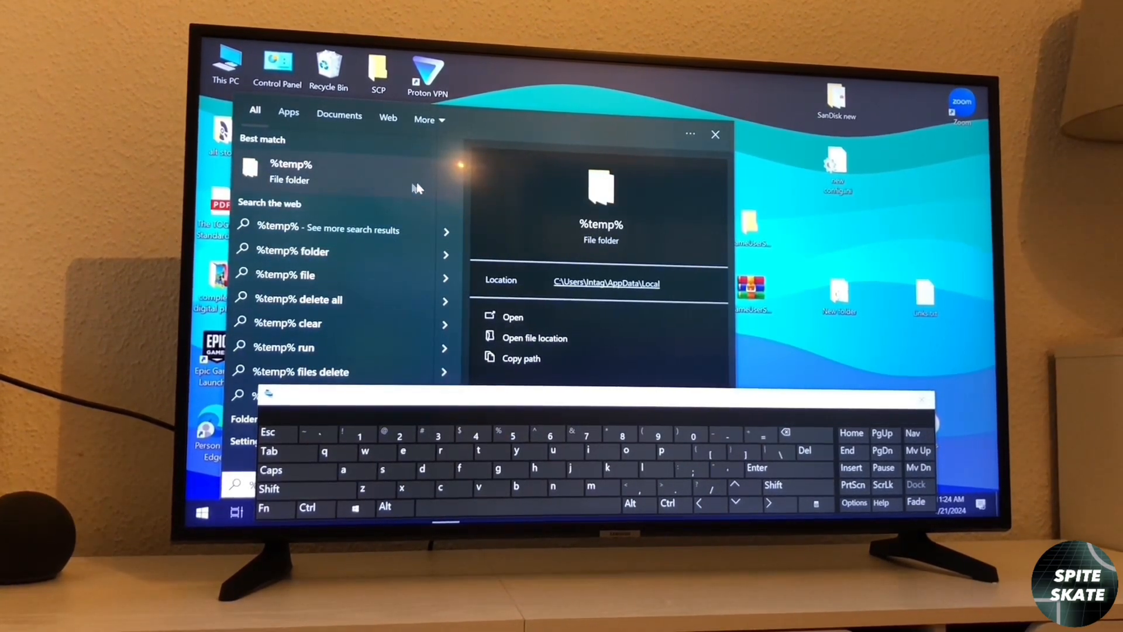
left_click(512, 317)
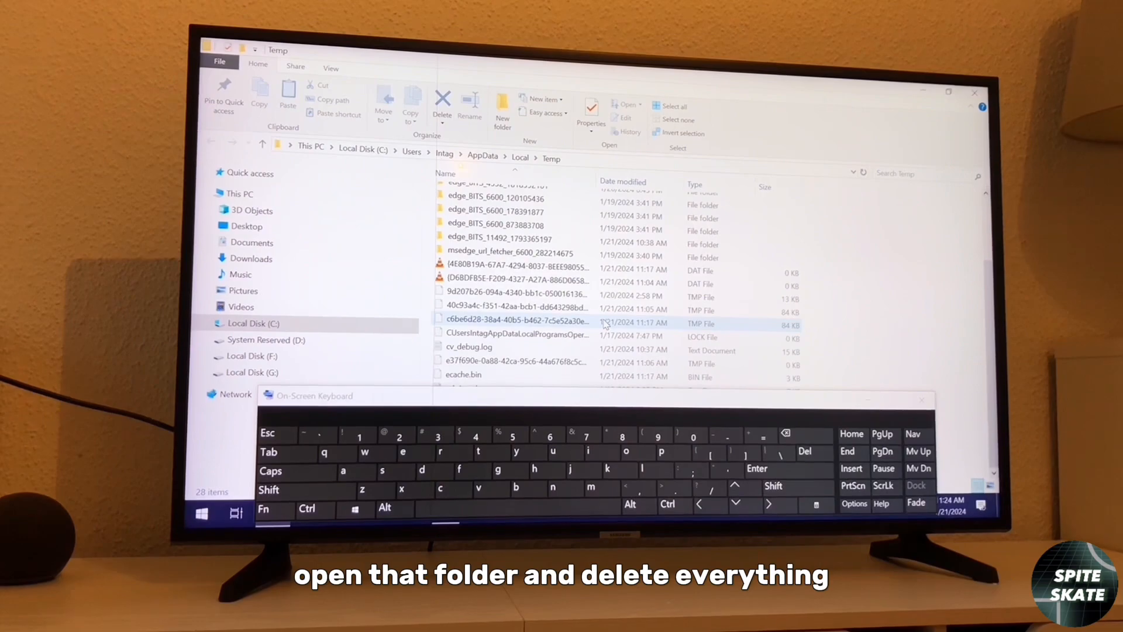
scroll("up", 3)
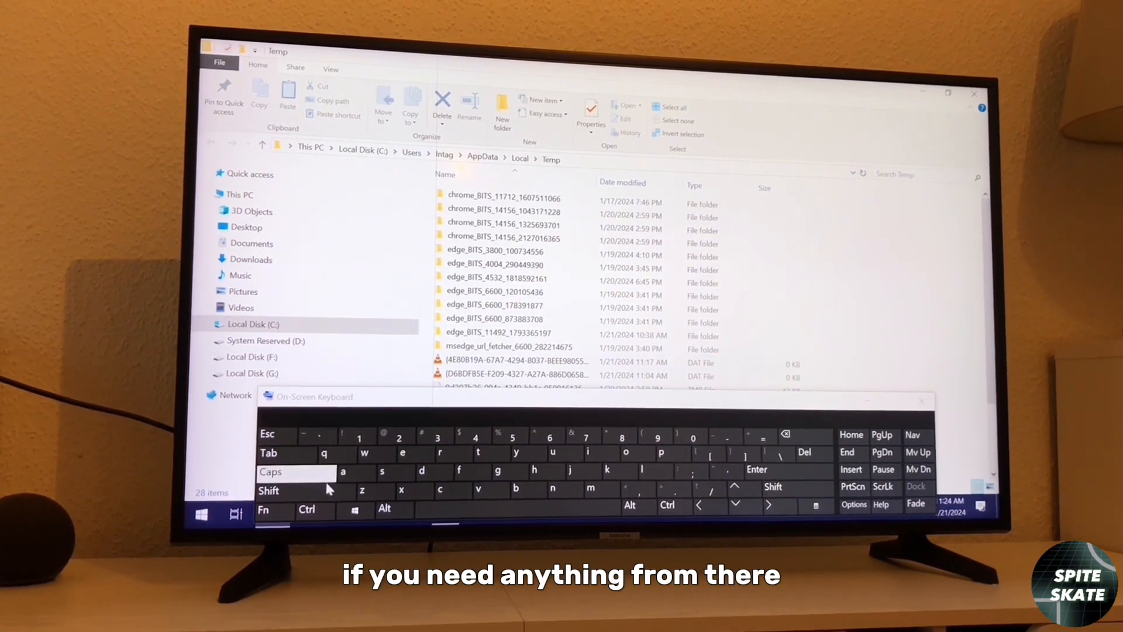
left_click(270, 471)
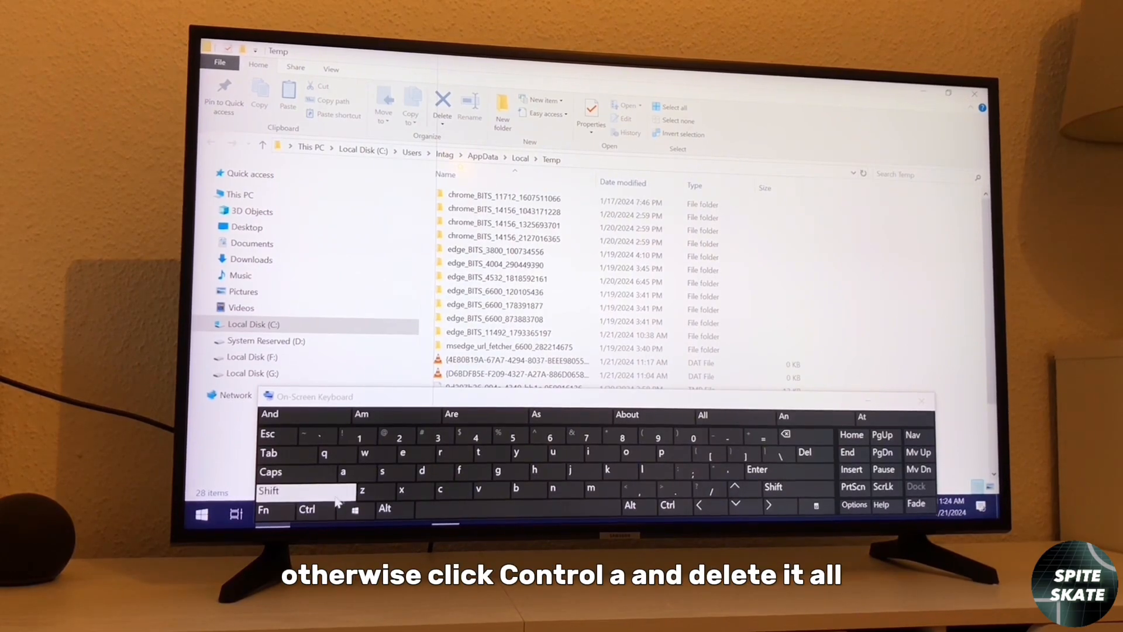
key("ctrl+a")
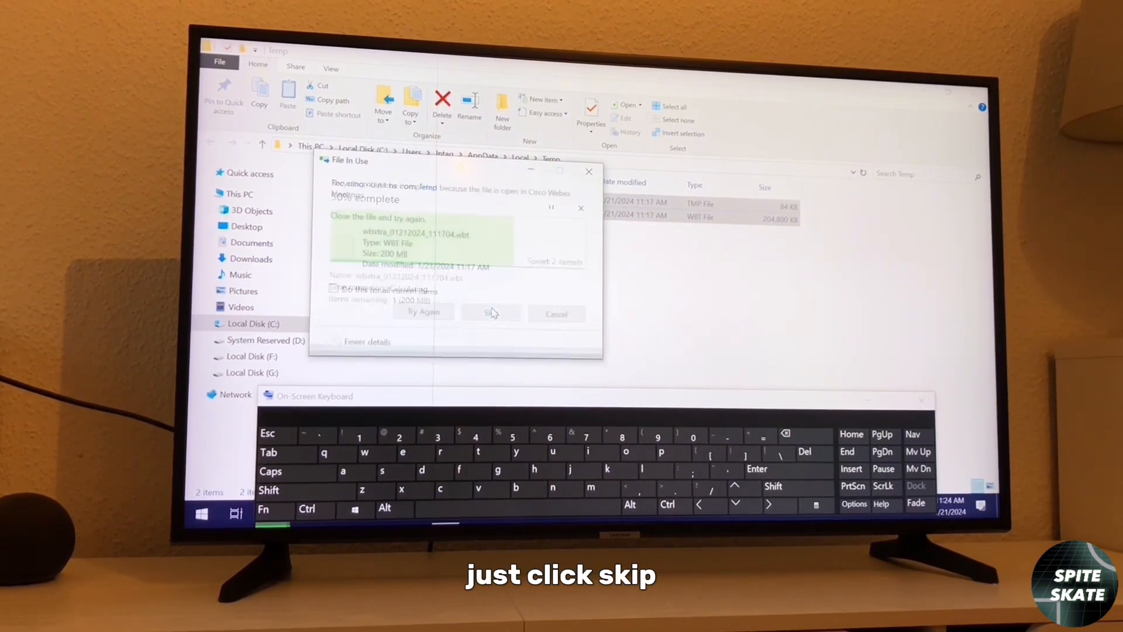
left_click(490, 313)
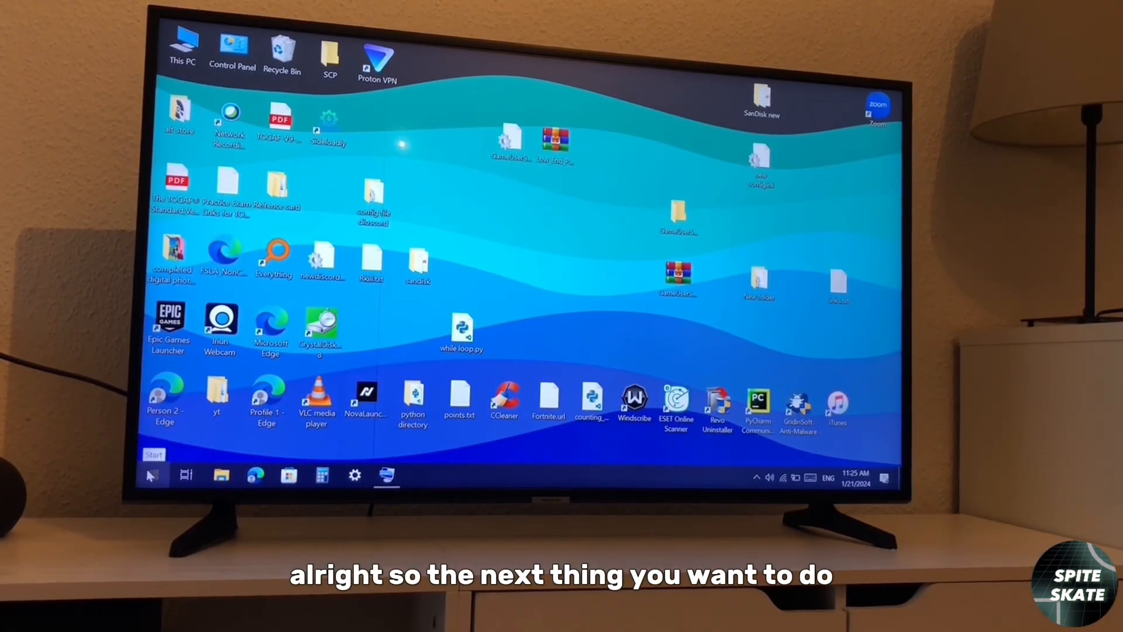
- Disable the enabled startup apps in Task Manager's Startup tab
right_click(153, 475)
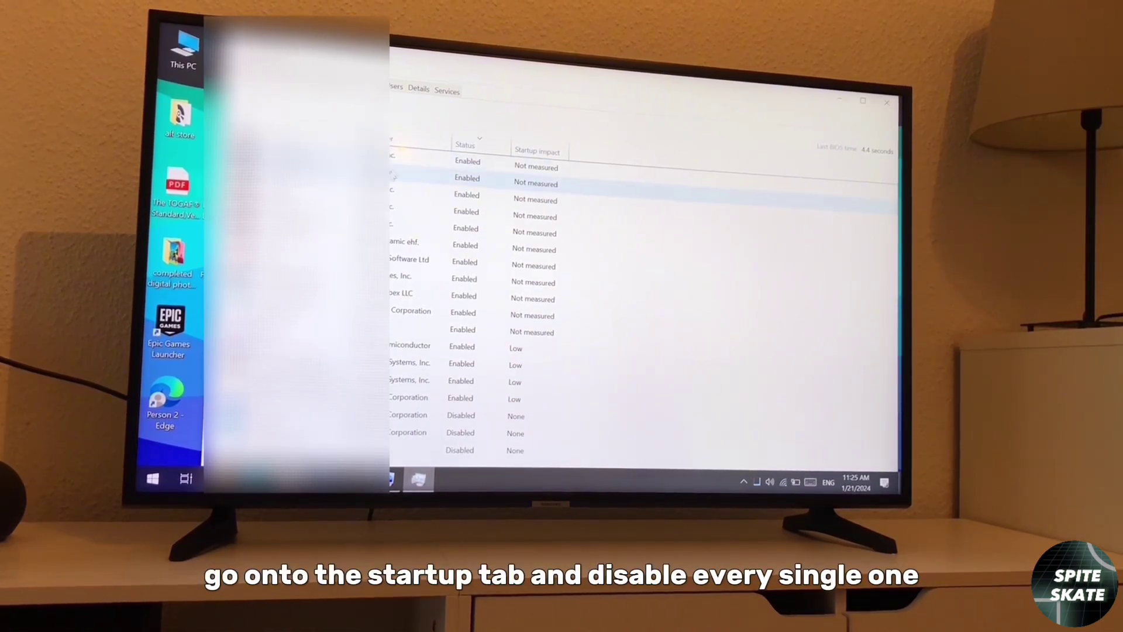
right_click(466, 167)
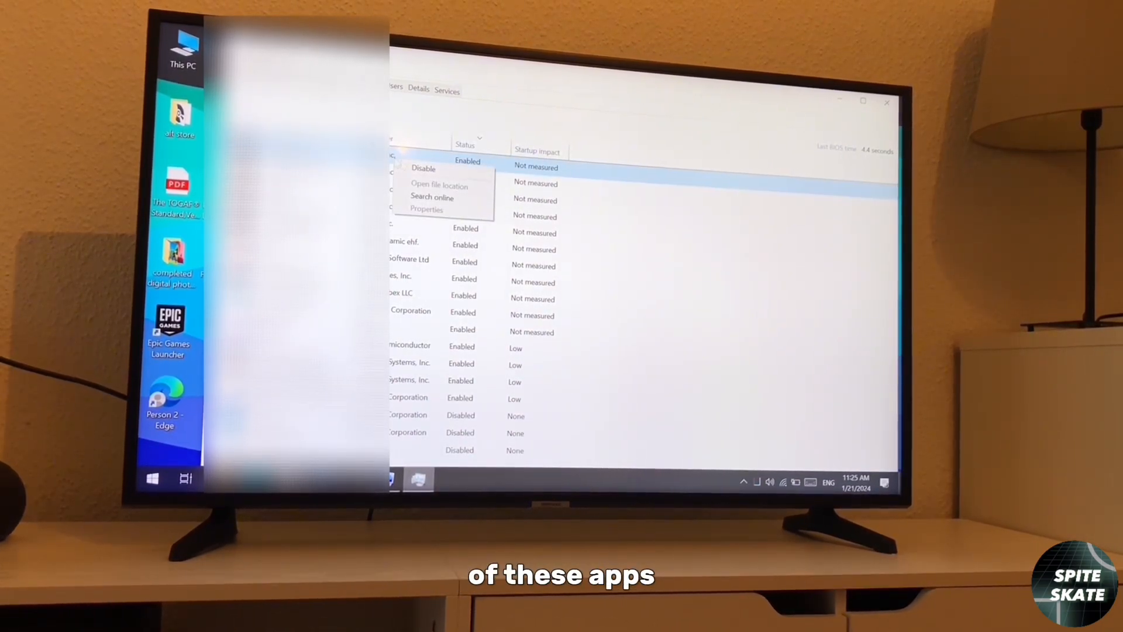
left_click(423, 168)
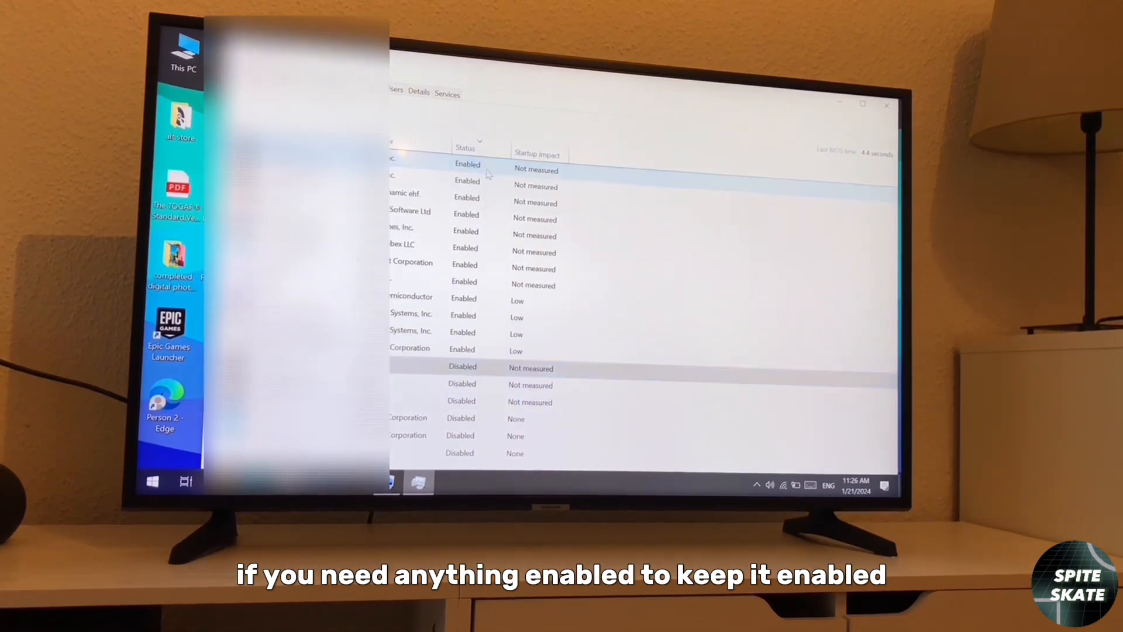
right_click(444, 162)
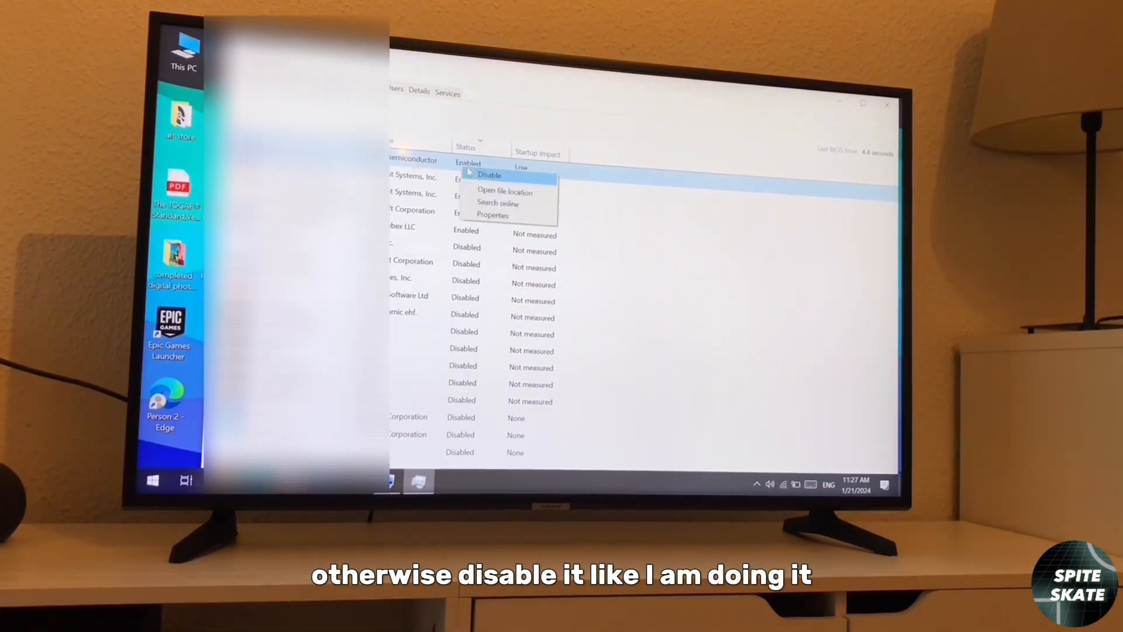
left_click(489, 175)
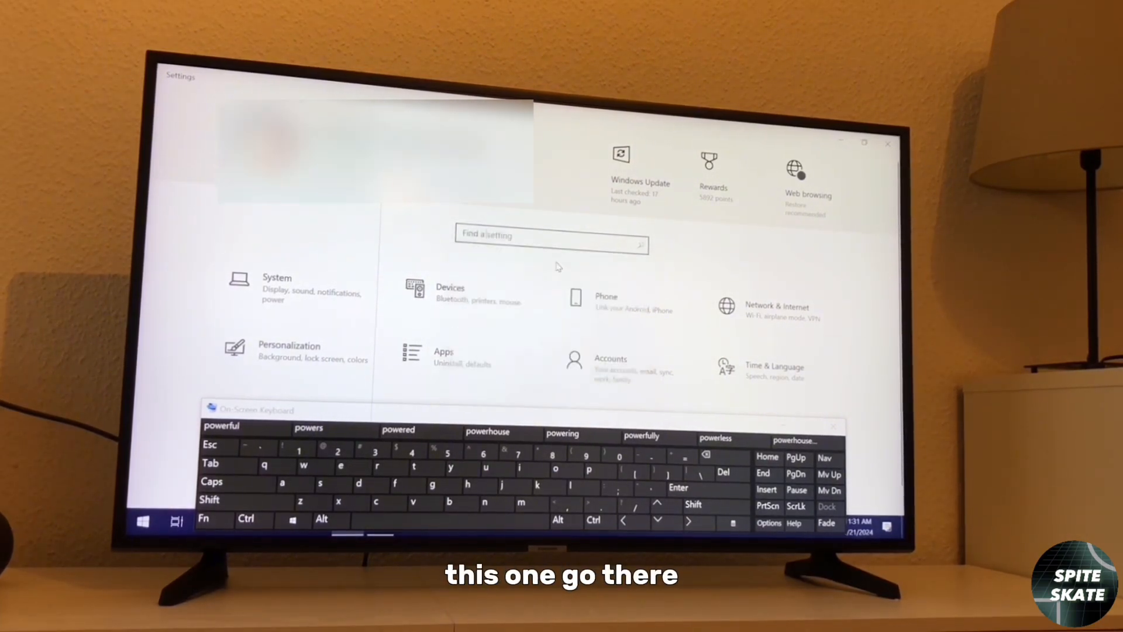
- Reach the Balanced plan's settings via Power & sleep and Additional power settings
left_click(276, 287)
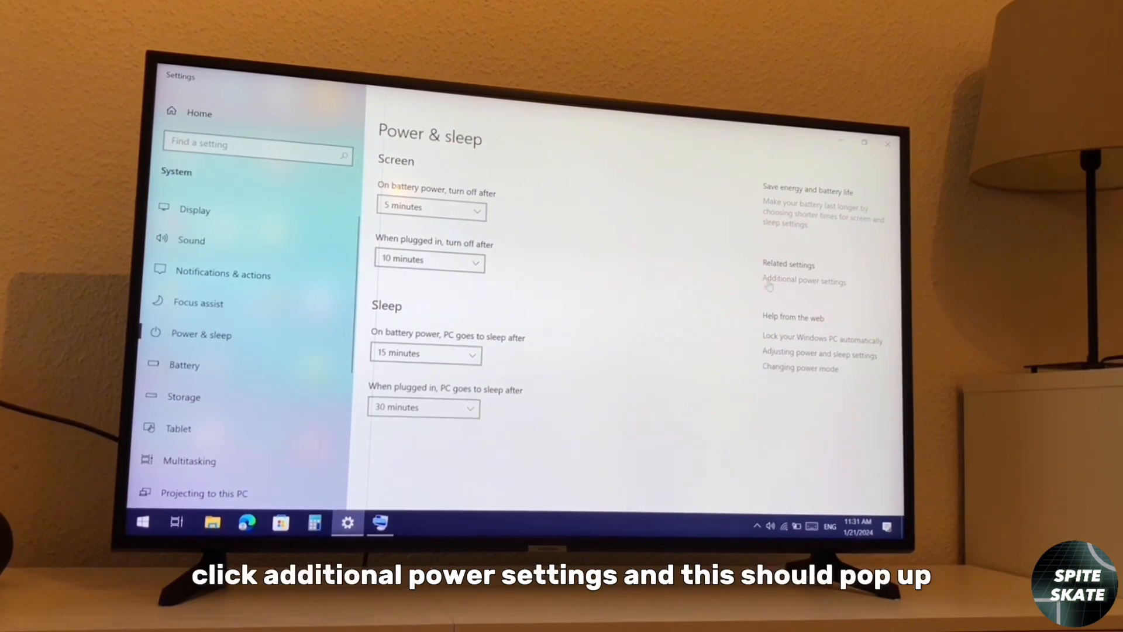
left_click(803, 281)
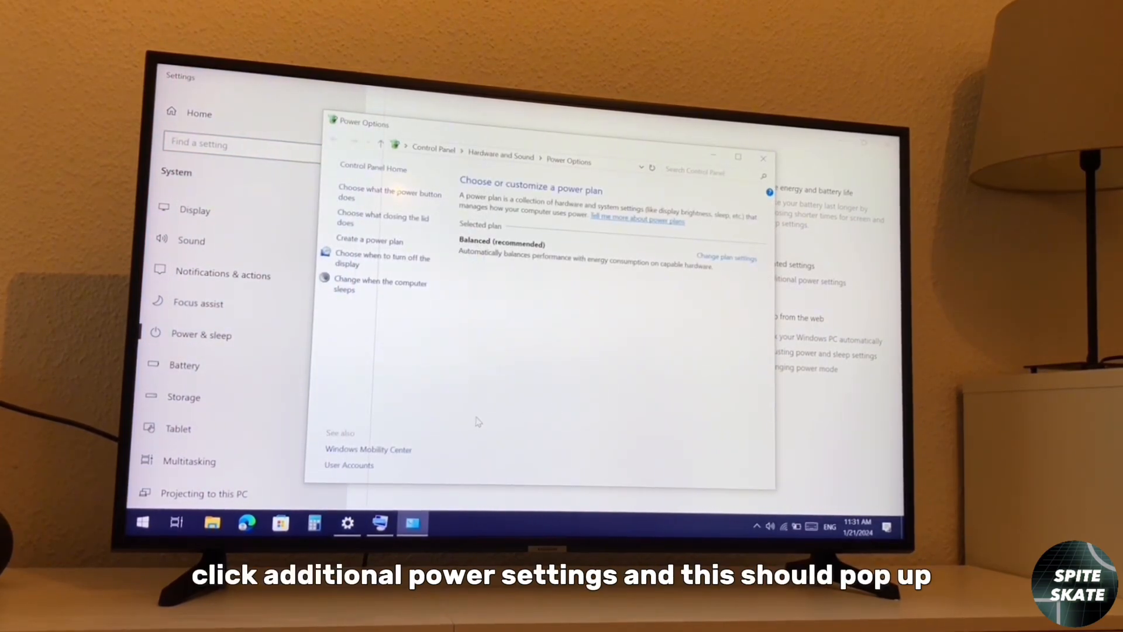
left_click(725, 257)
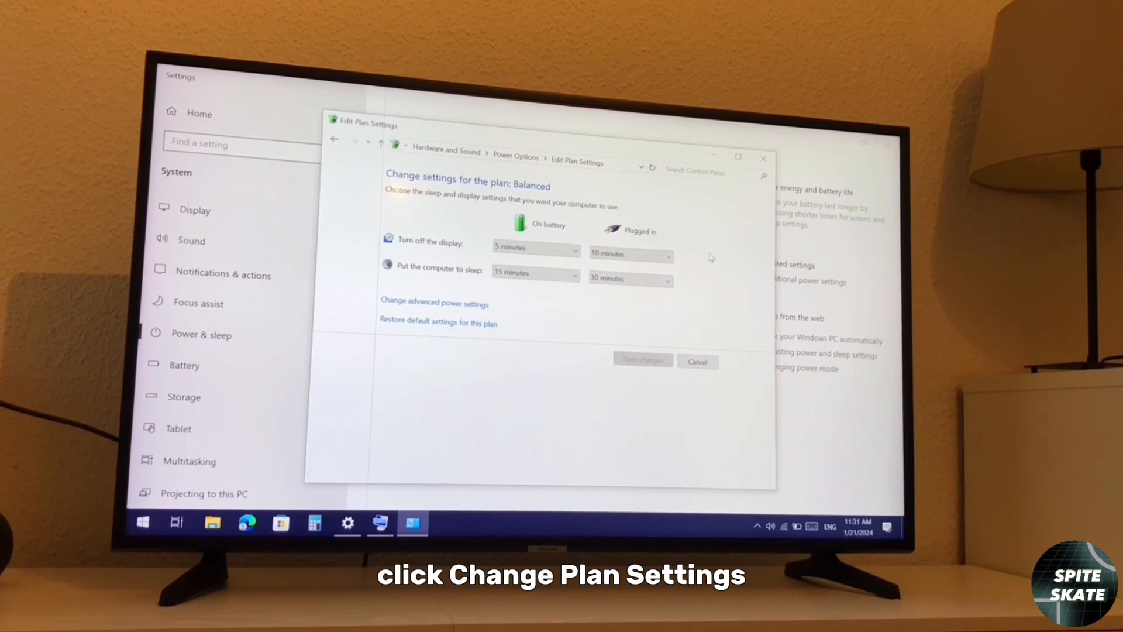
left_click(434, 303)
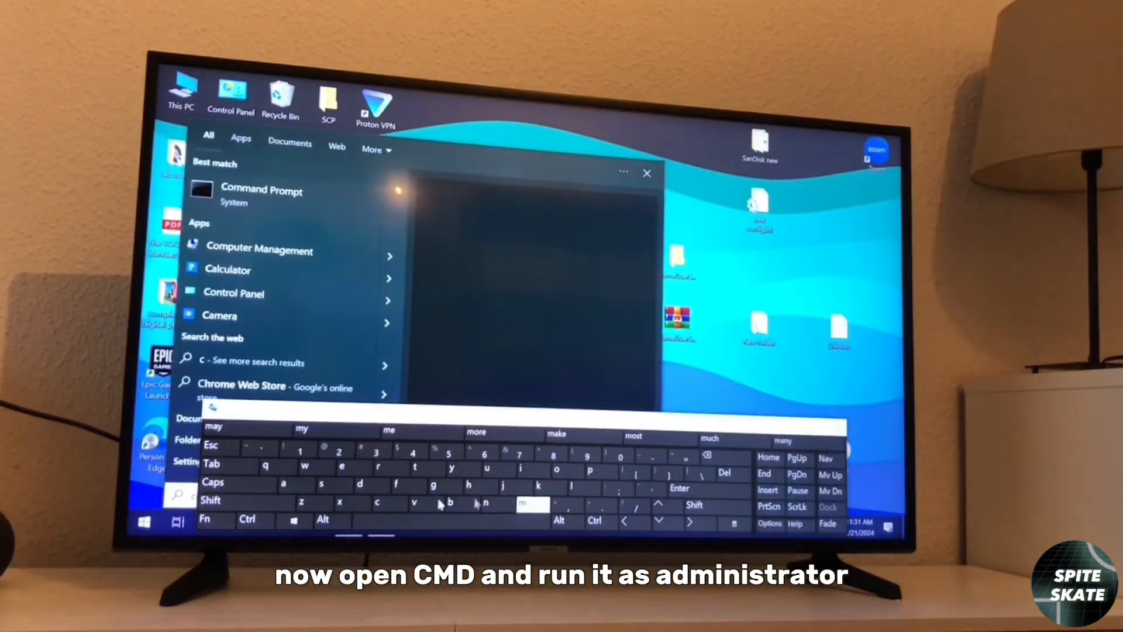
- Start Command Prompt and select the first powercfg high-performance command in Notepad
left_click(262, 191)
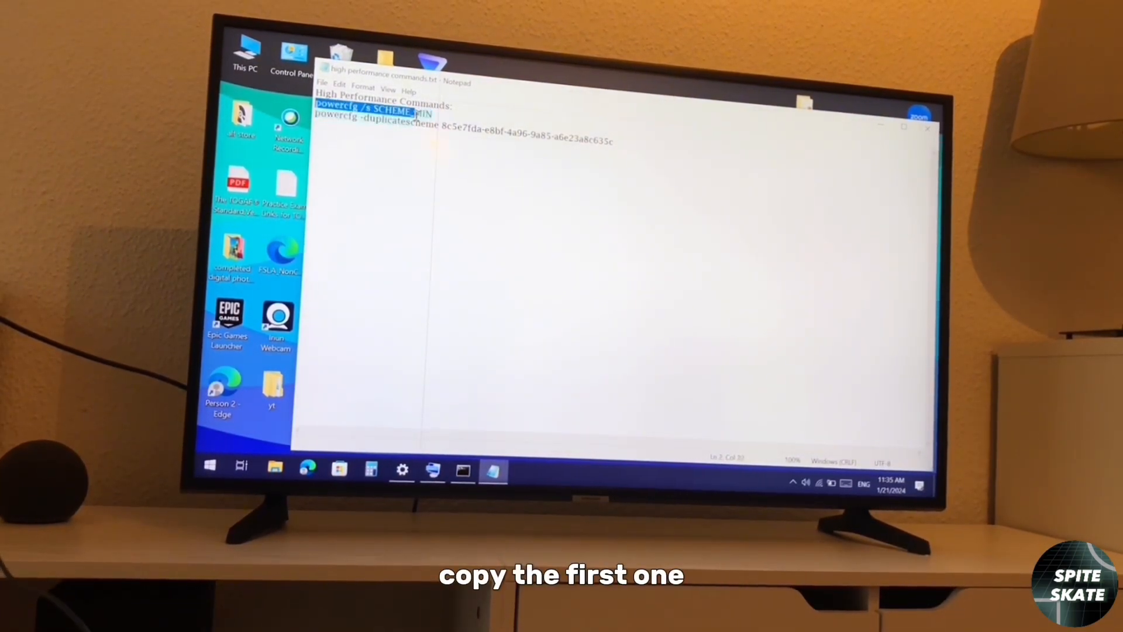
left_click(463, 470)
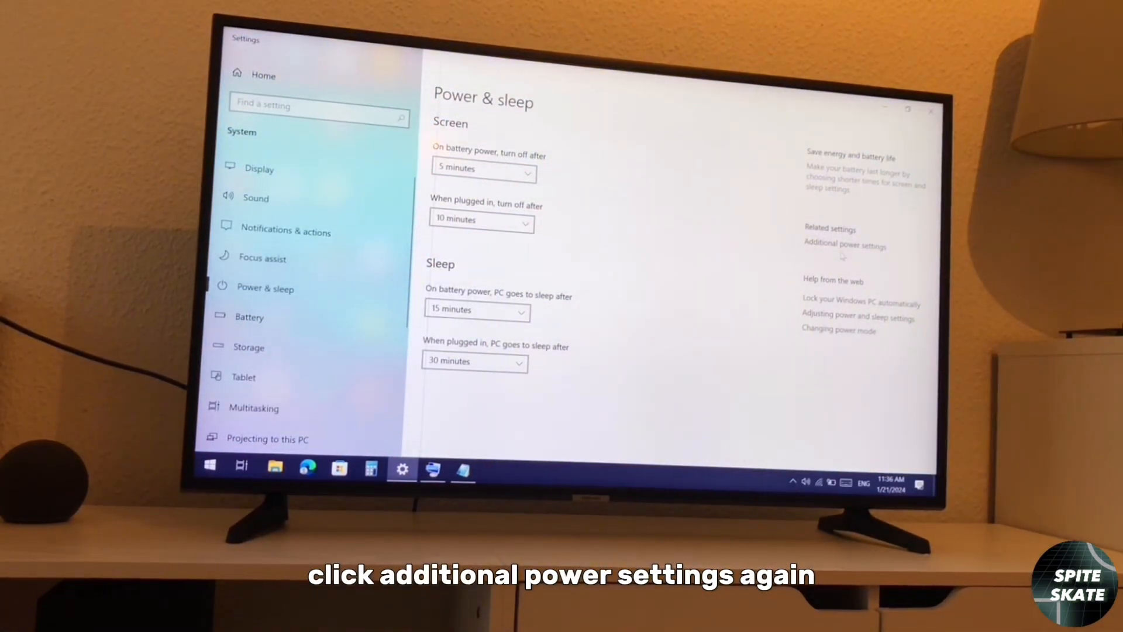
- Reopen the additional power settings from Power & sleep to review the power plans
left_click(845, 243)
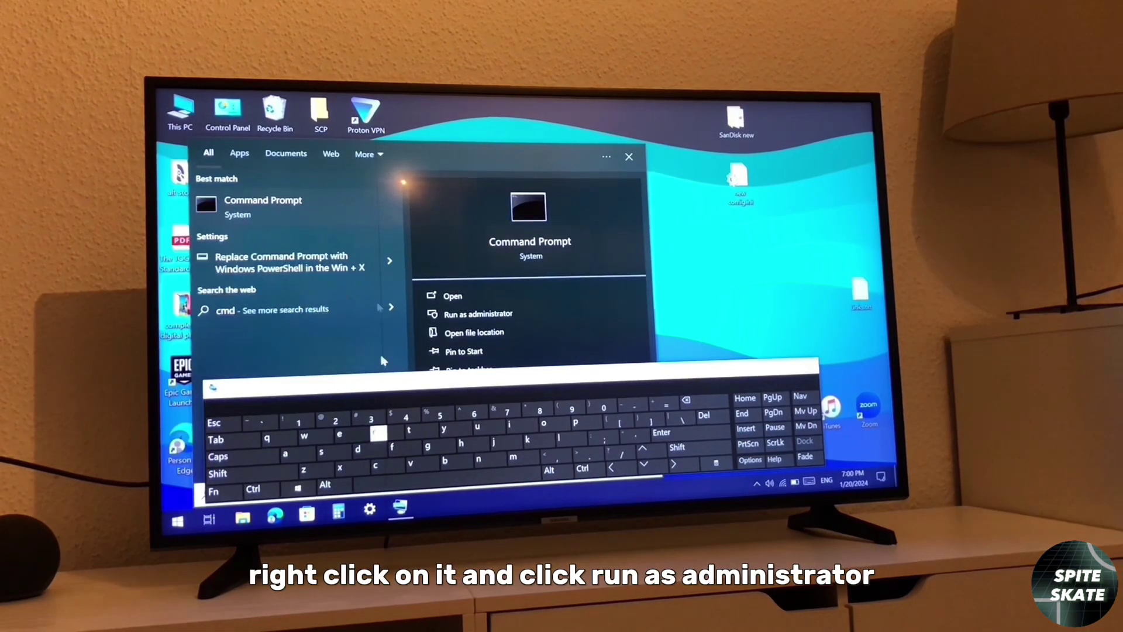
- Run Command Prompt as administrator and execute ipconfig/flushdns to clear the DNS cache
right_click(263, 206)
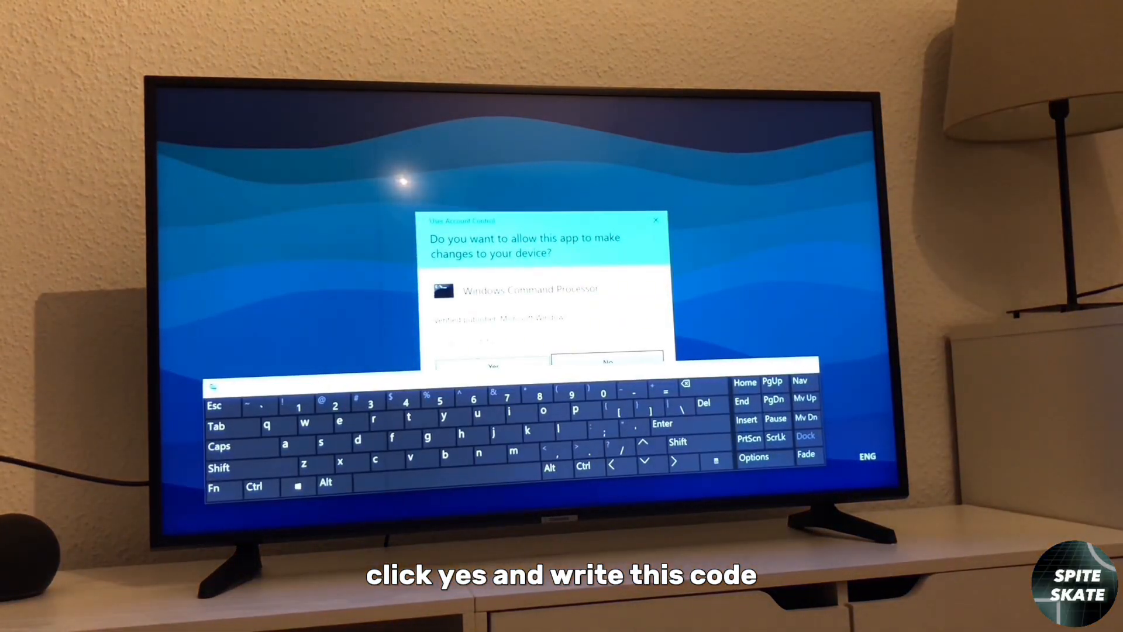
left_click(492, 362)
type("ipconfig/")
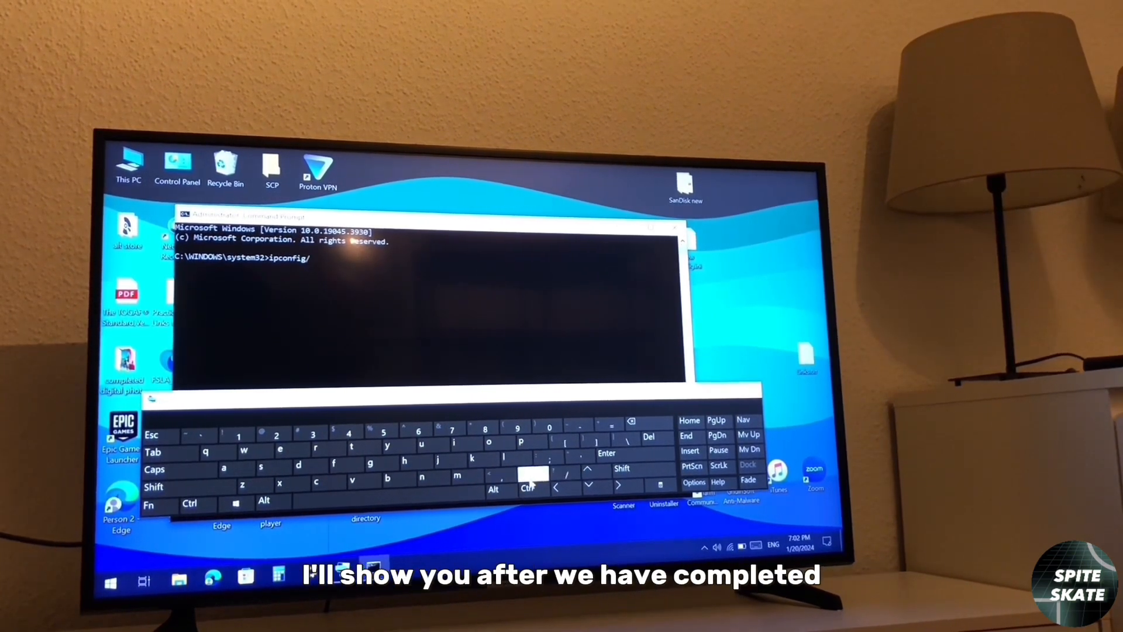
type("flush")
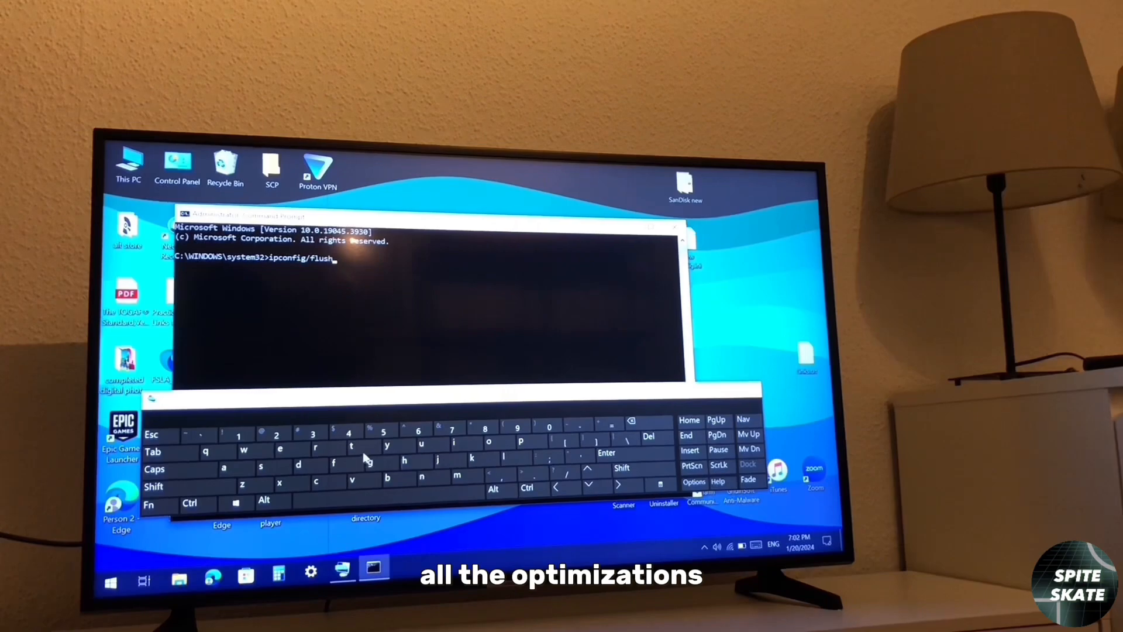
type("dns")
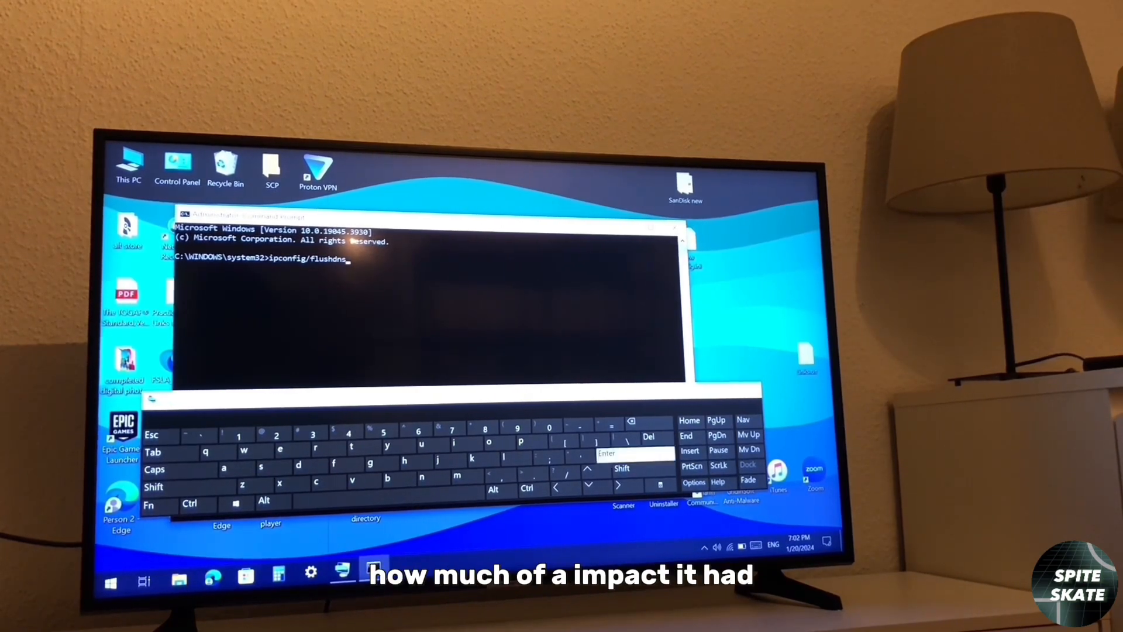
key("Enter")
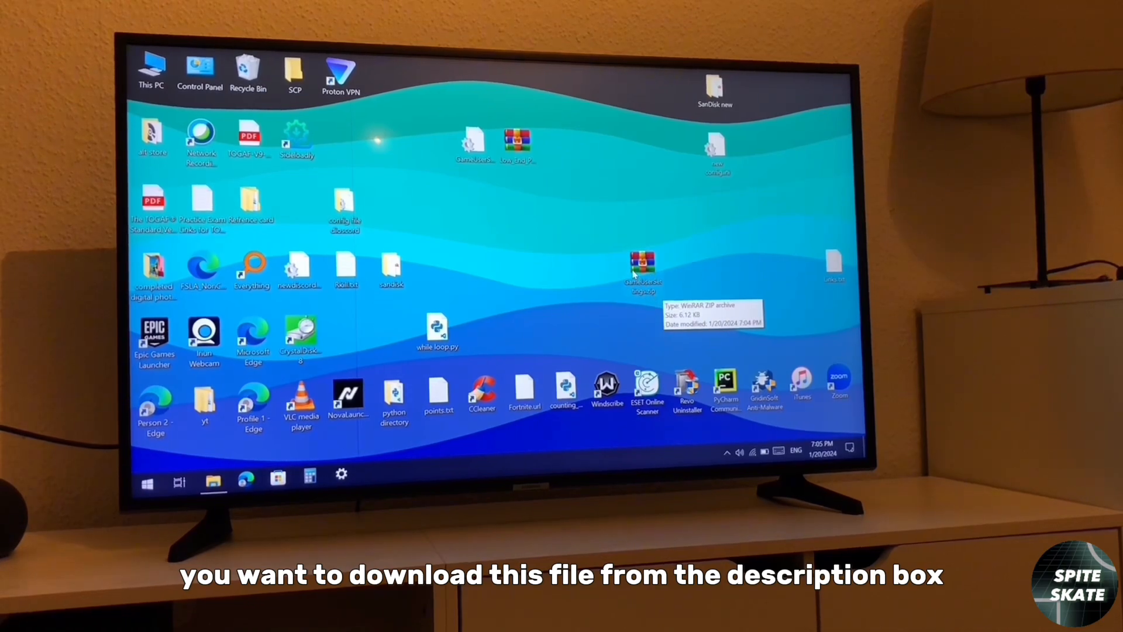
mouse_move(665, 300)
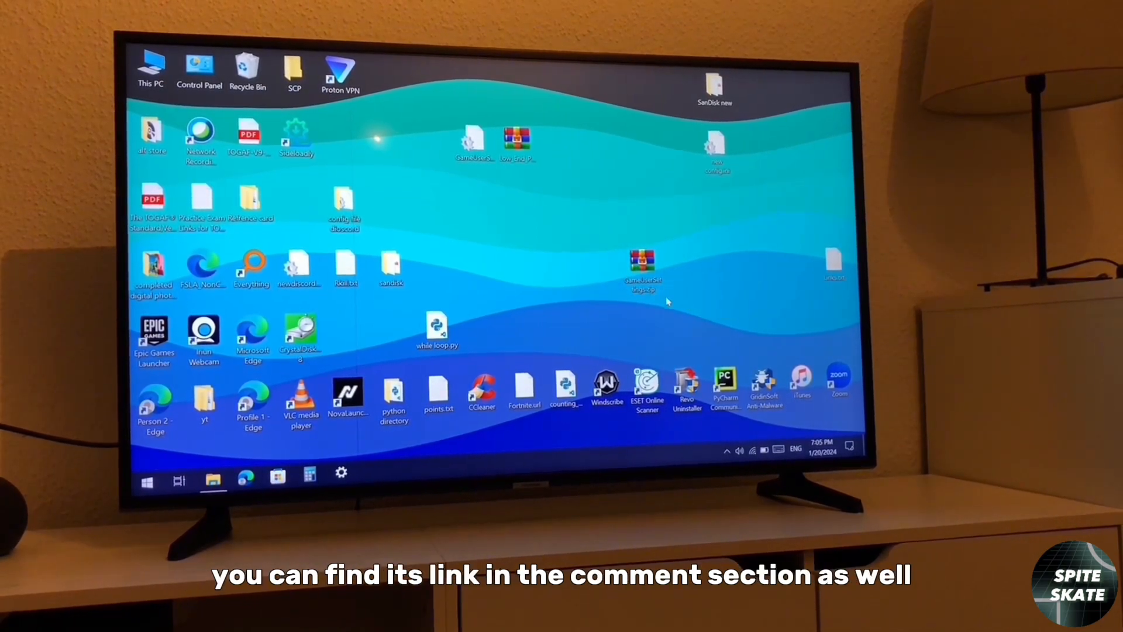
mouse_move(642, 276)
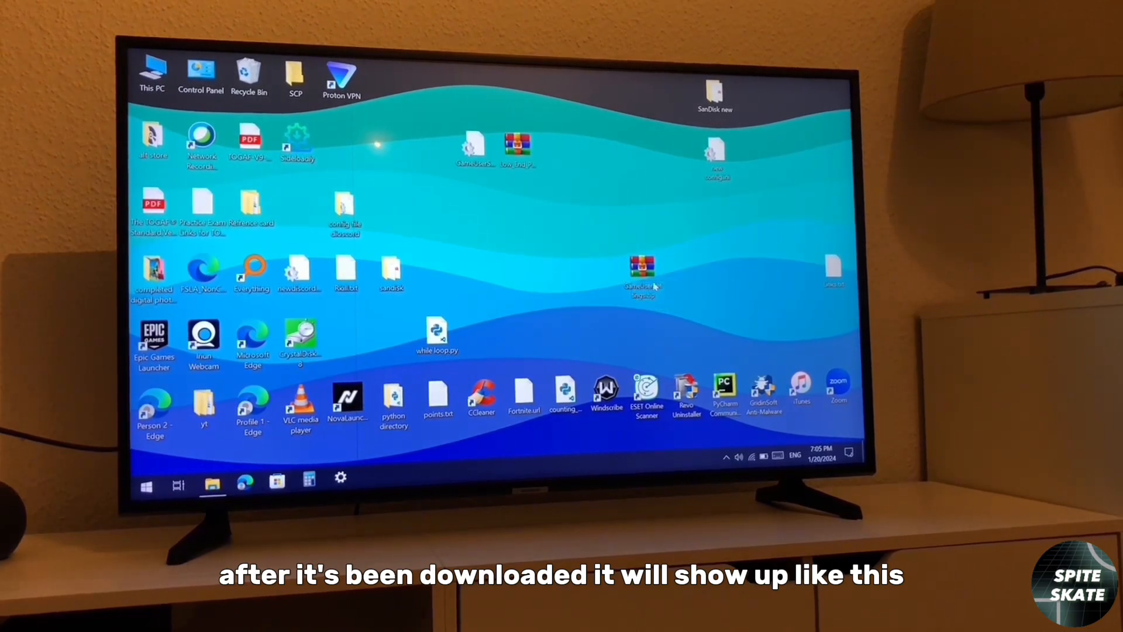
- Extract the downloaded GameUserSettings.zip onto the desktop with Extract Here
right_click(642, 276)
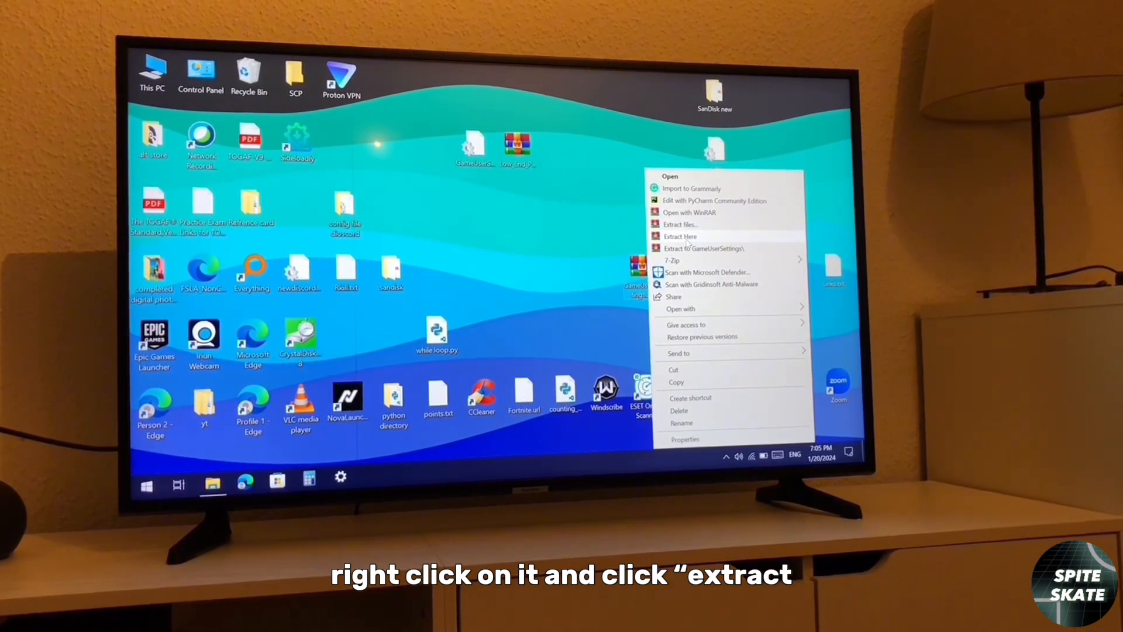
left_click(681, 236)
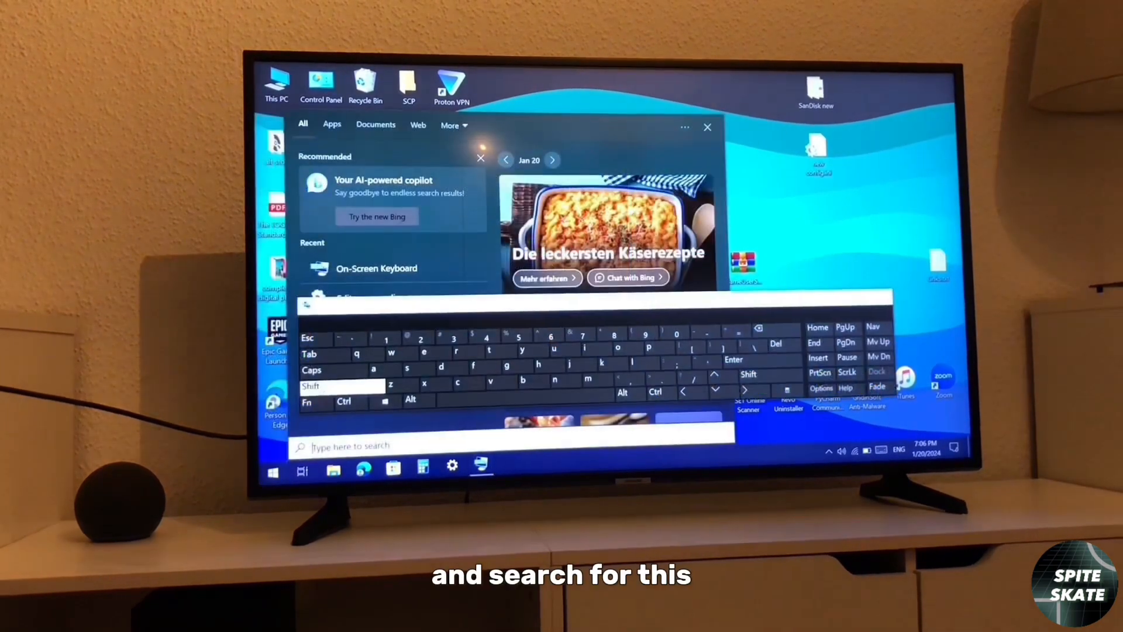
- Navigate from %localappdata% through FortniteGame > Saved > Config to the WindowsClient folder
type("%localappdata%")
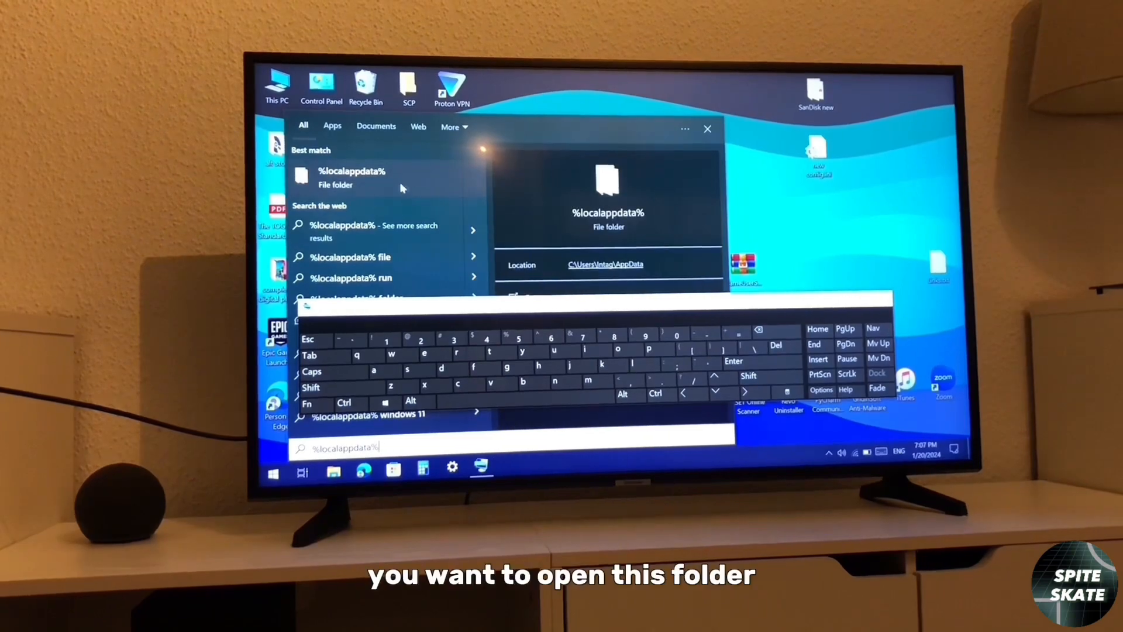
left_click(351, 177)
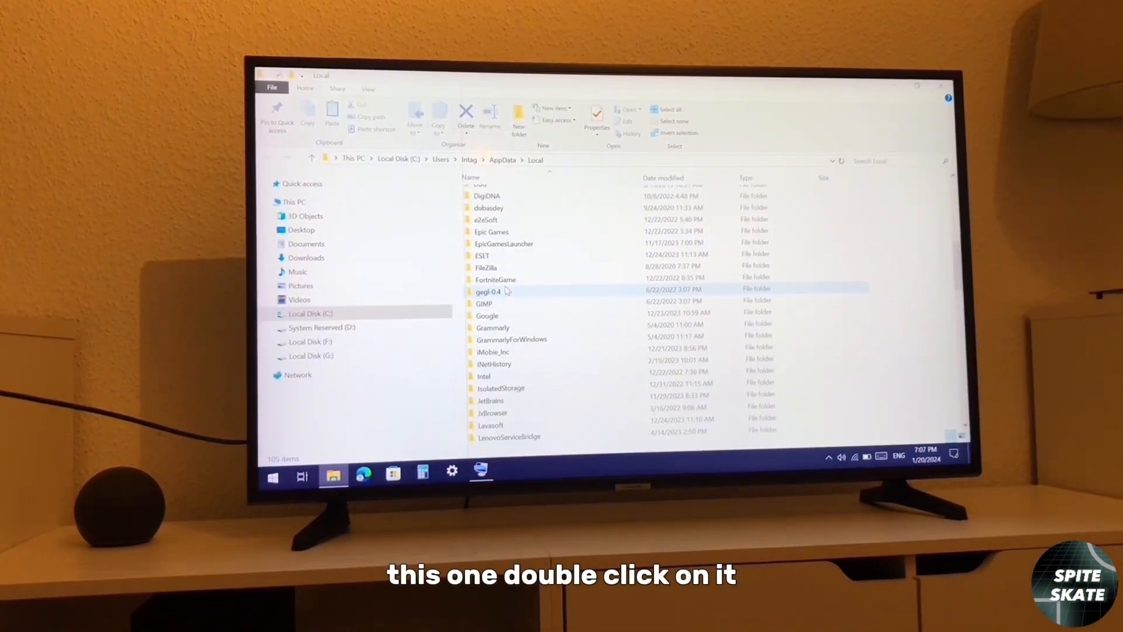
double_click(494, 280)
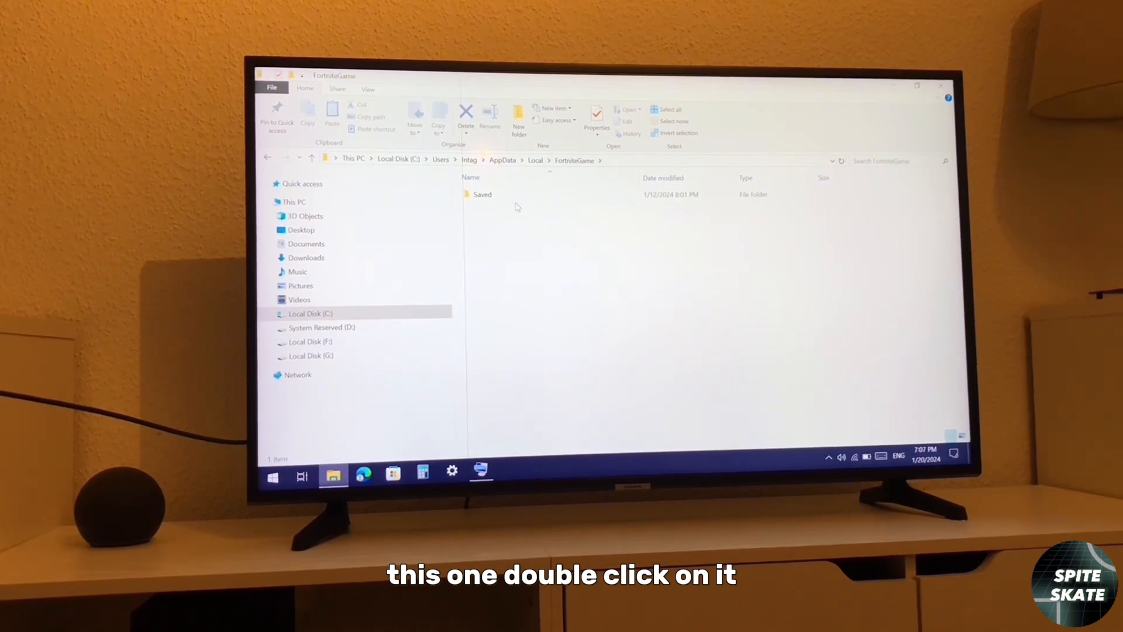
double_click(482, 193)
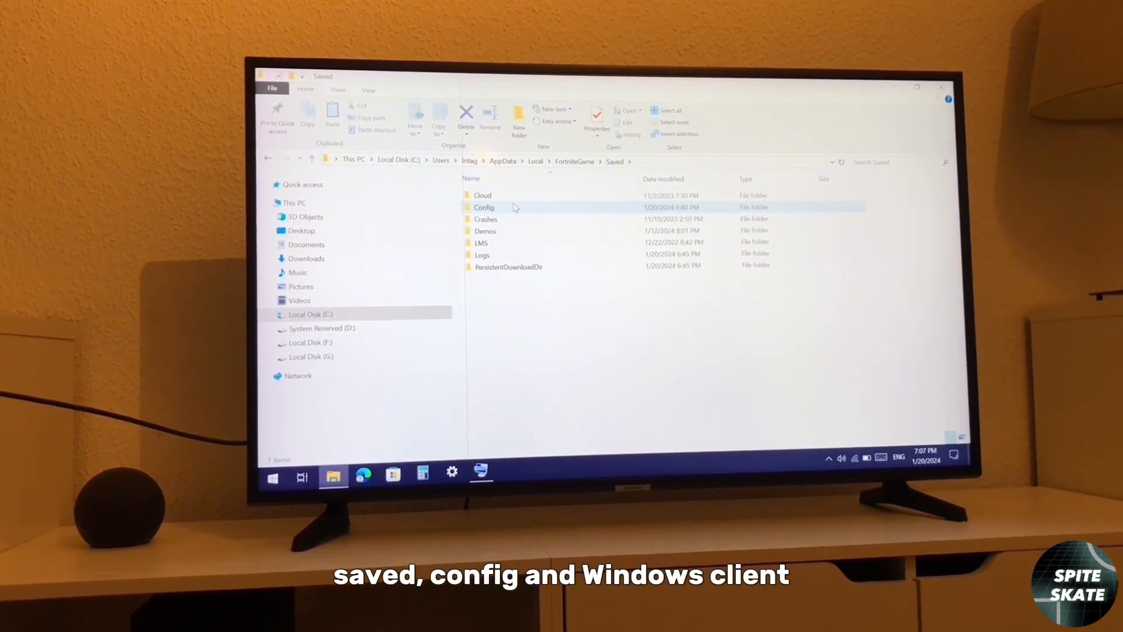
double_click(484, 207)
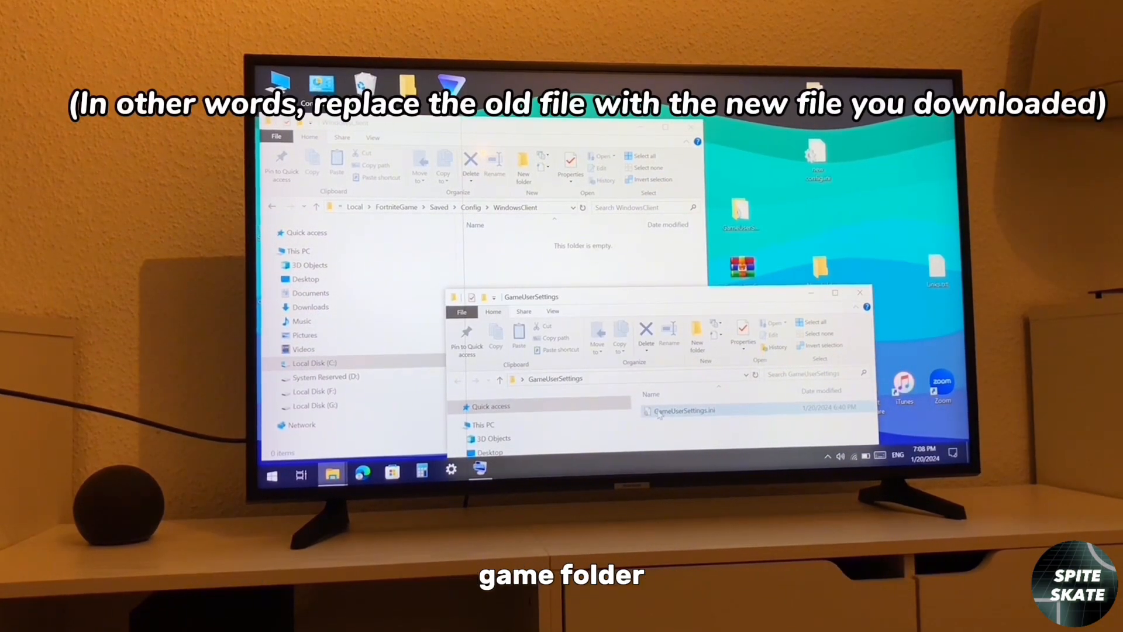
- Make the new GameUserSettings.ini in the config folder read-only via its Properties
right_click(511, 243)
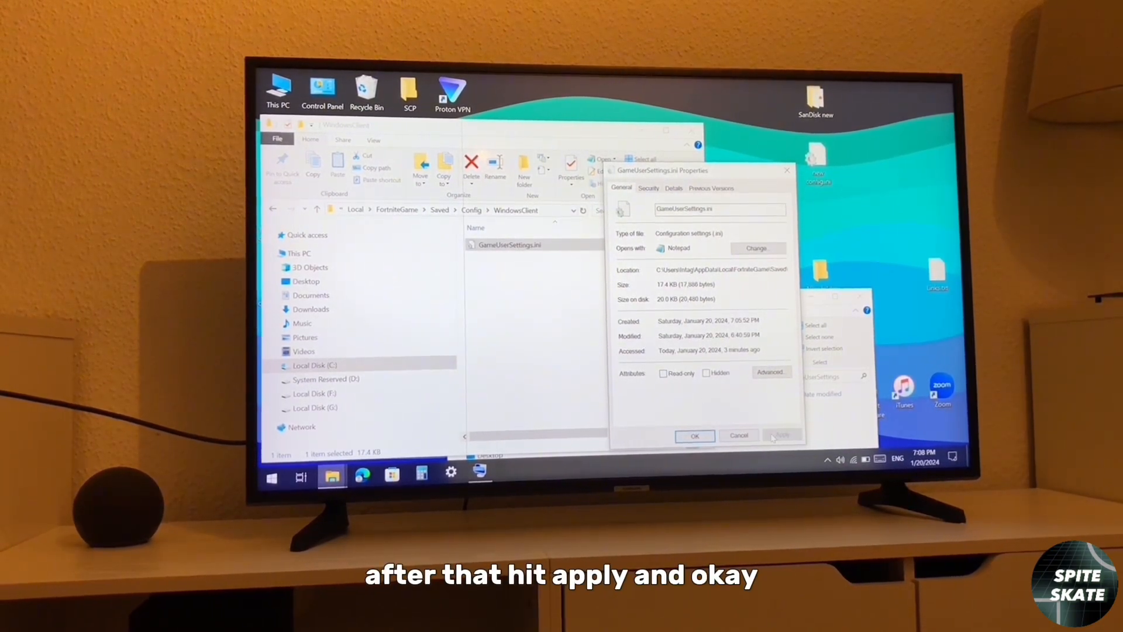
left_click(694, 435)
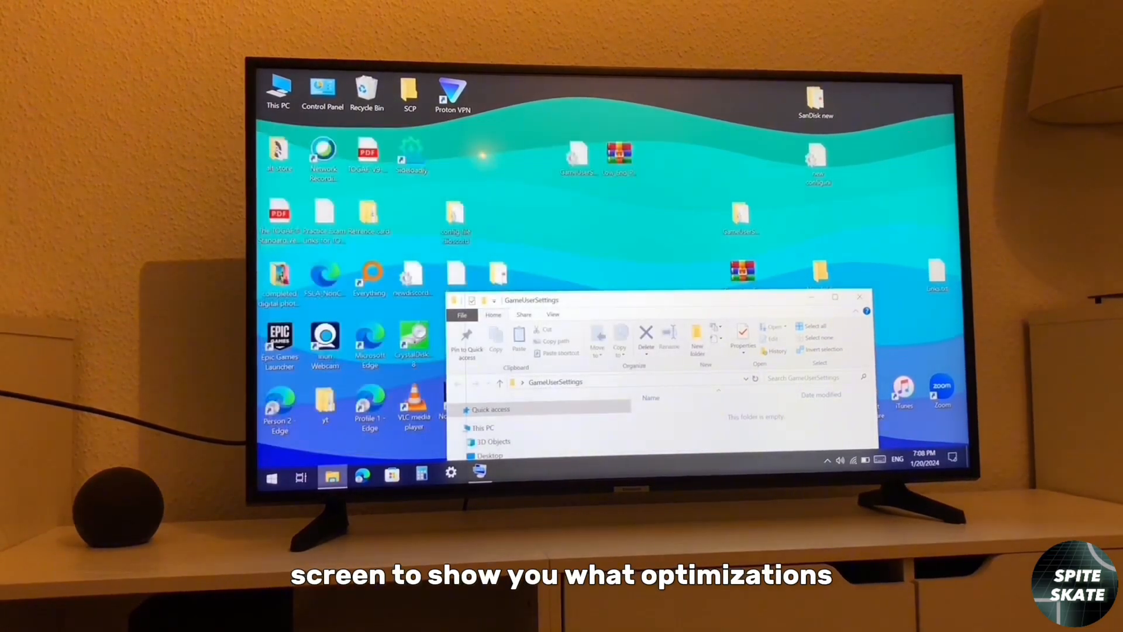
- Set the Fortnite launcher process to High priority on Task Manager's Details tab and confirm
left_click(858, 296)
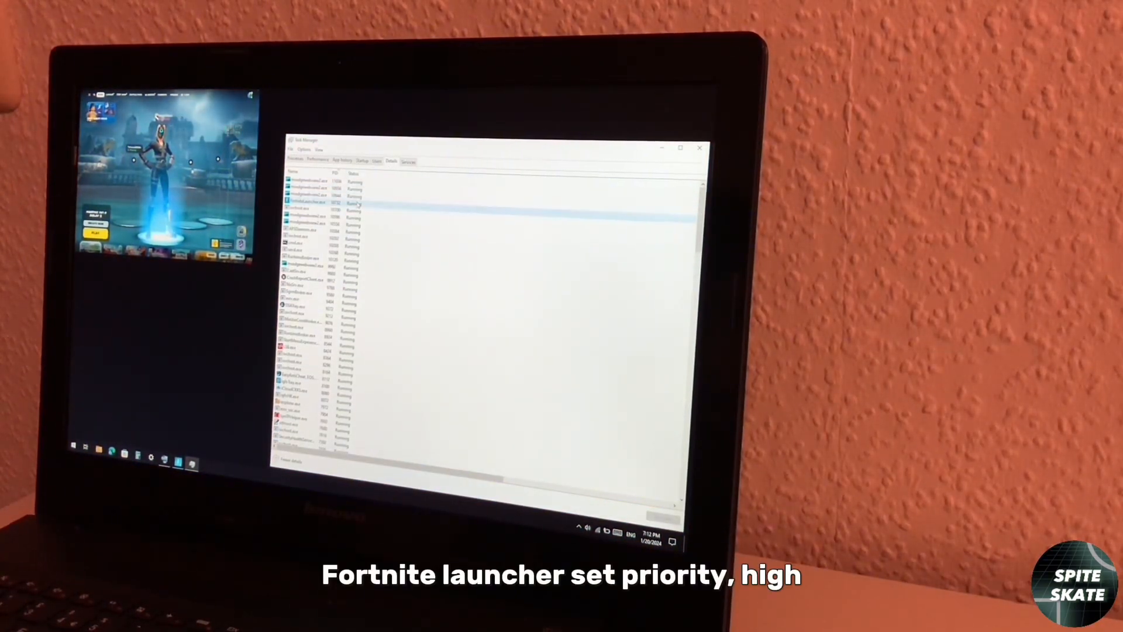
right_click(320, 203)
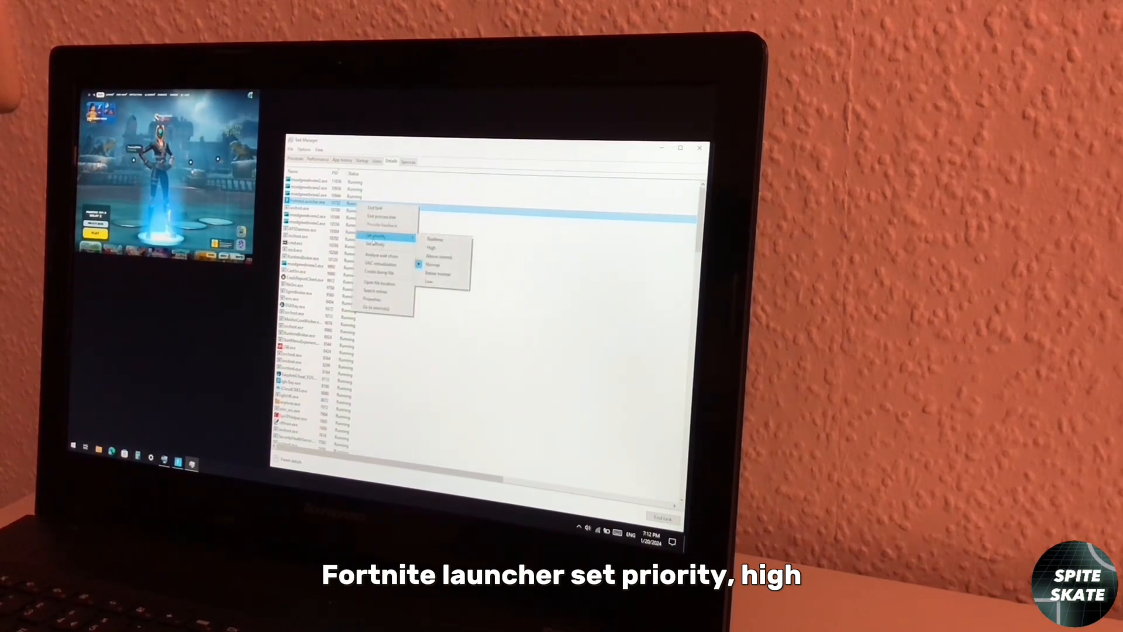
left_click(431, 247)
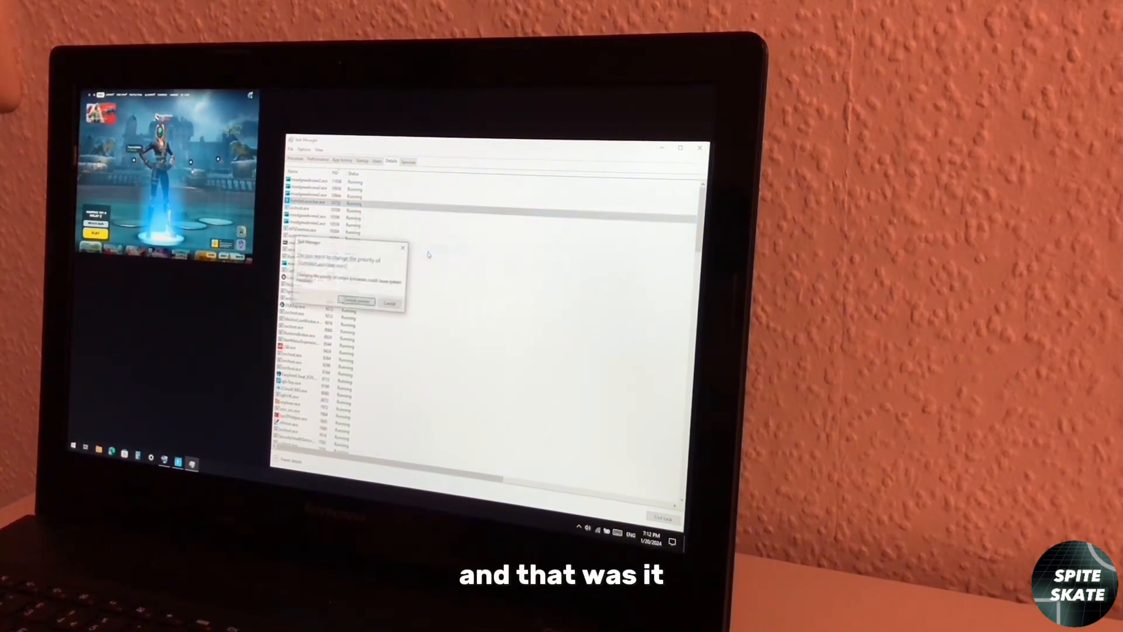
left_click(356, 301)
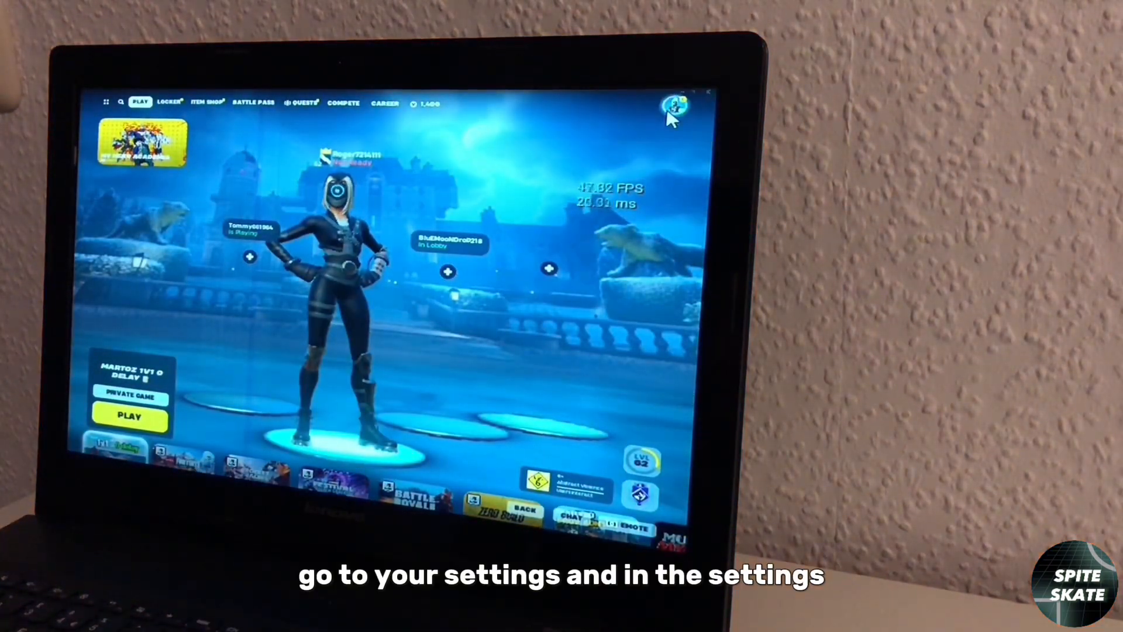
- In Fortnite's video settings, try a 120 FPS cap, then leave Frame Rate Limit on Unlimited with Performance rendering
left_click(673, 106)
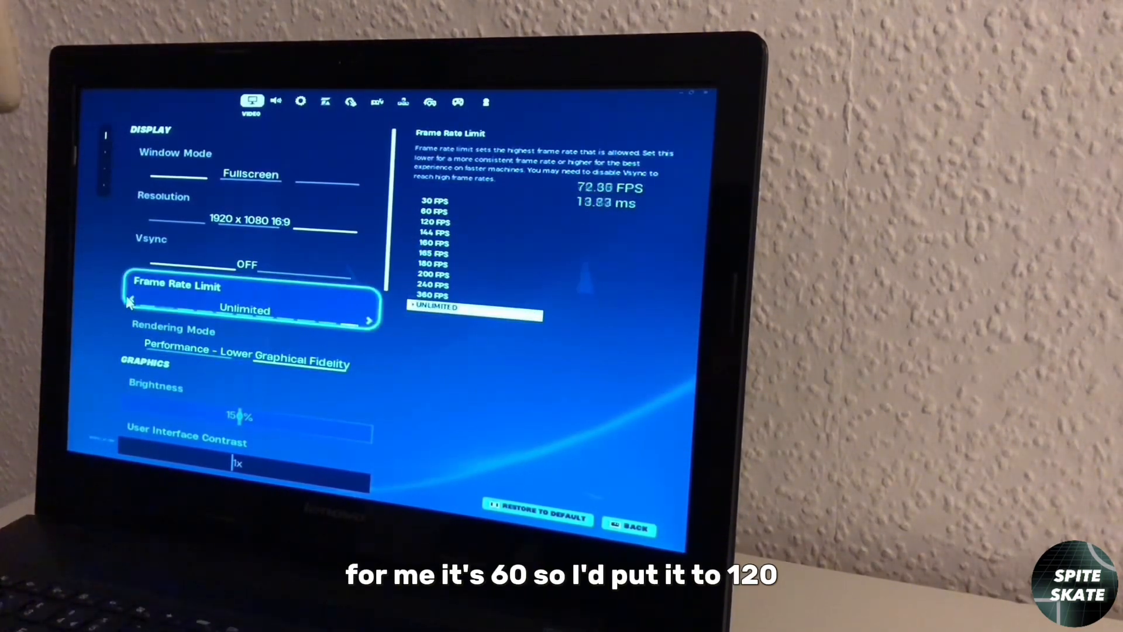
left_click(435, 222)
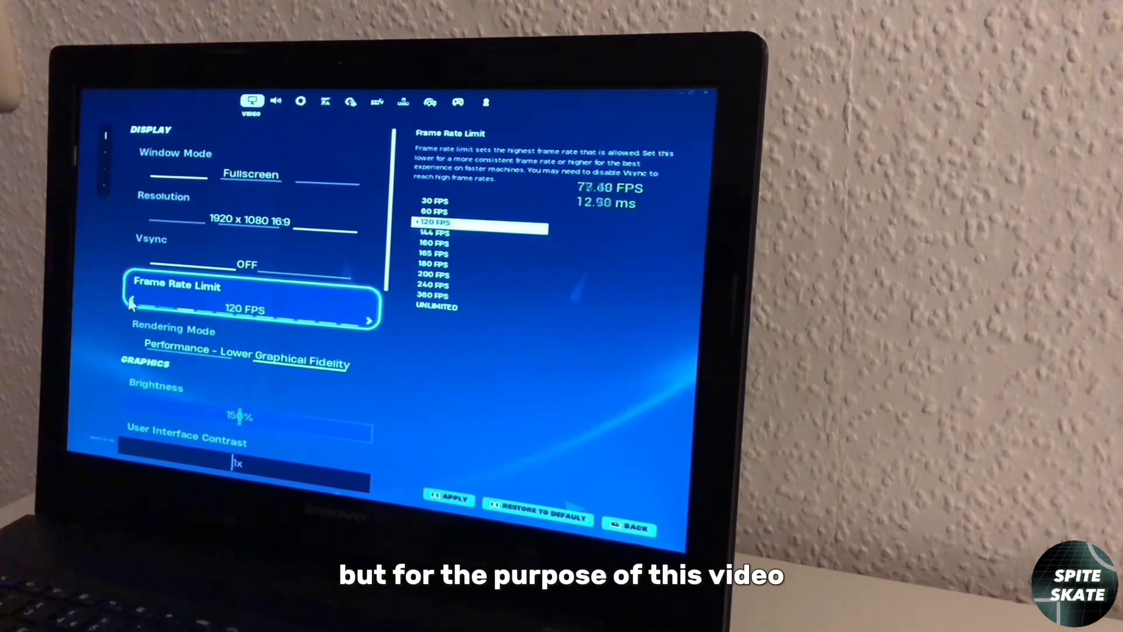
left_click(435, 307)
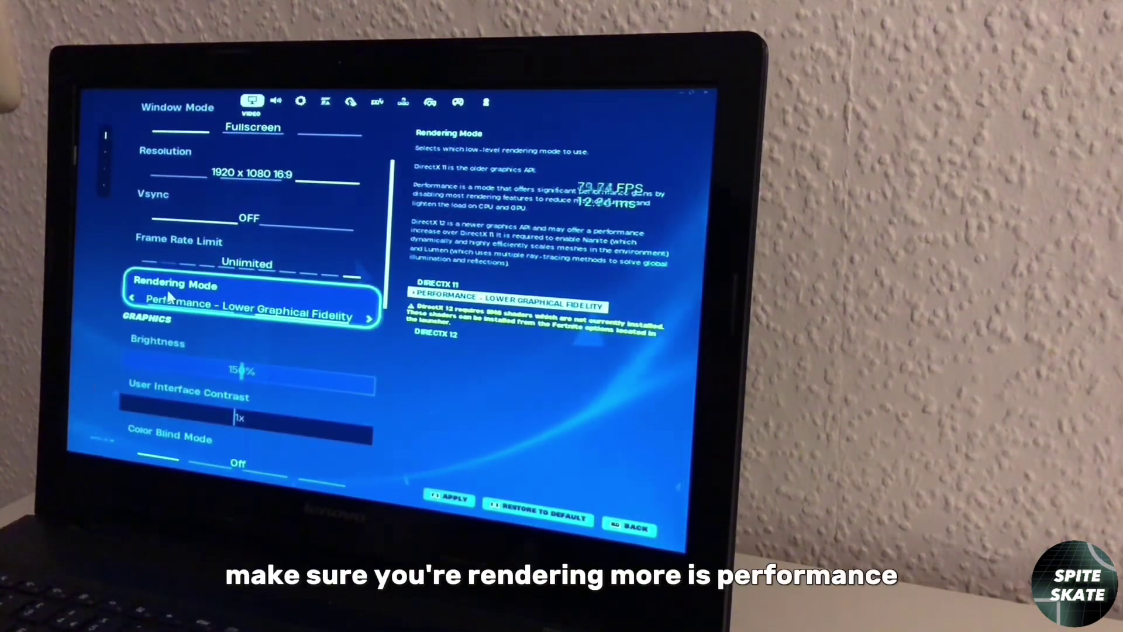
scroll("down", 3)
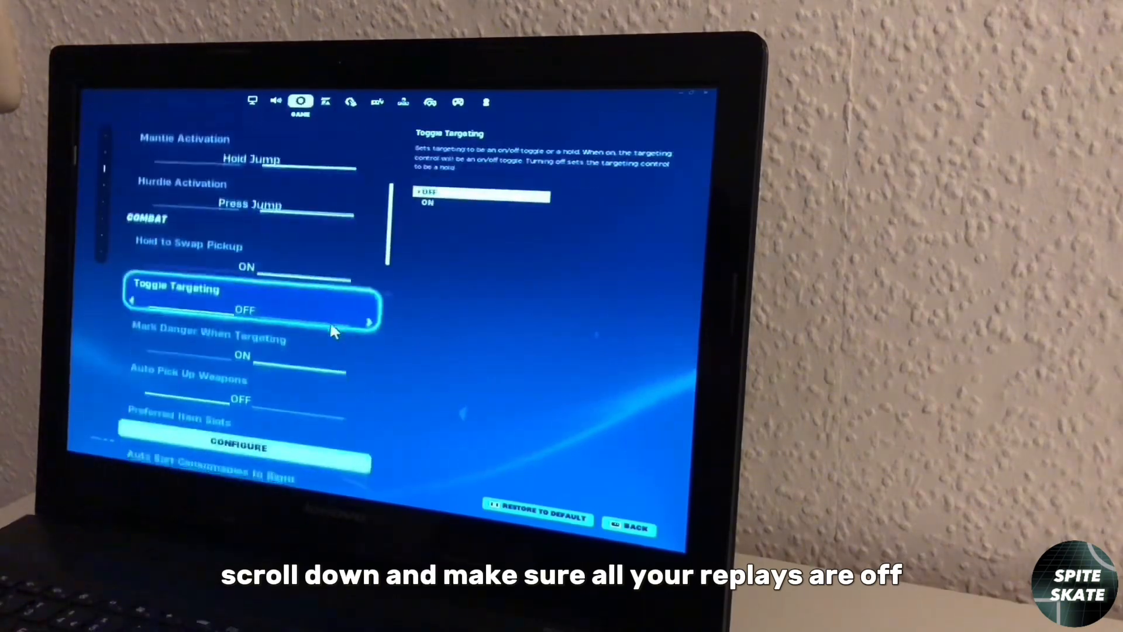
scroll("down", 3)
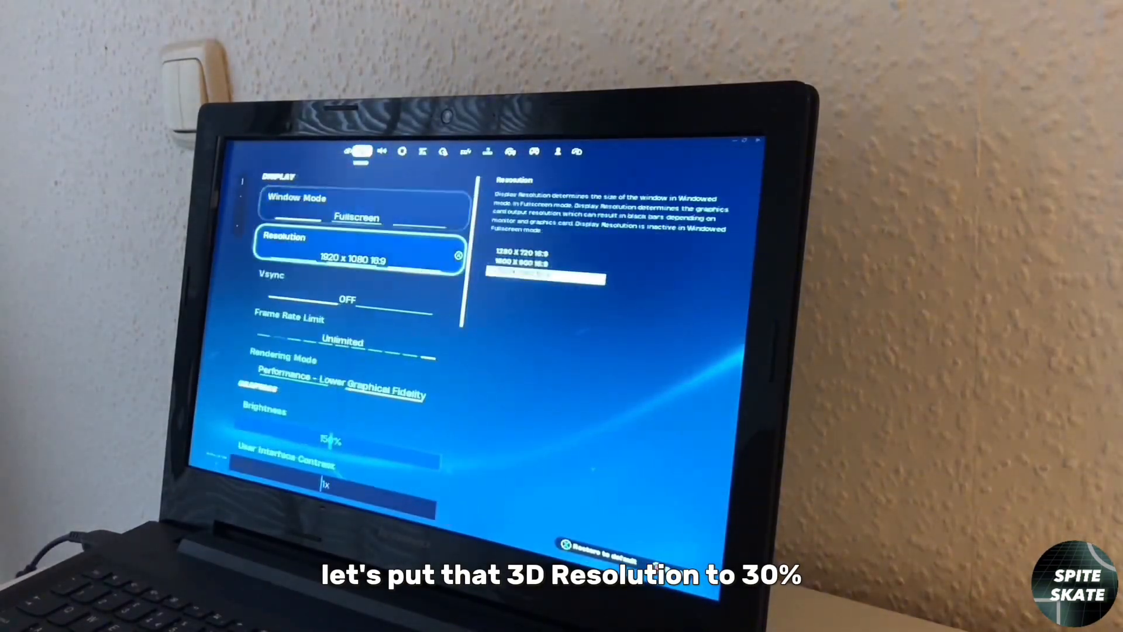
- Scroll through the remaining video options (window mode, resolution, Vsync, graphics) before quitting Fortnite
scroll("down", 3)
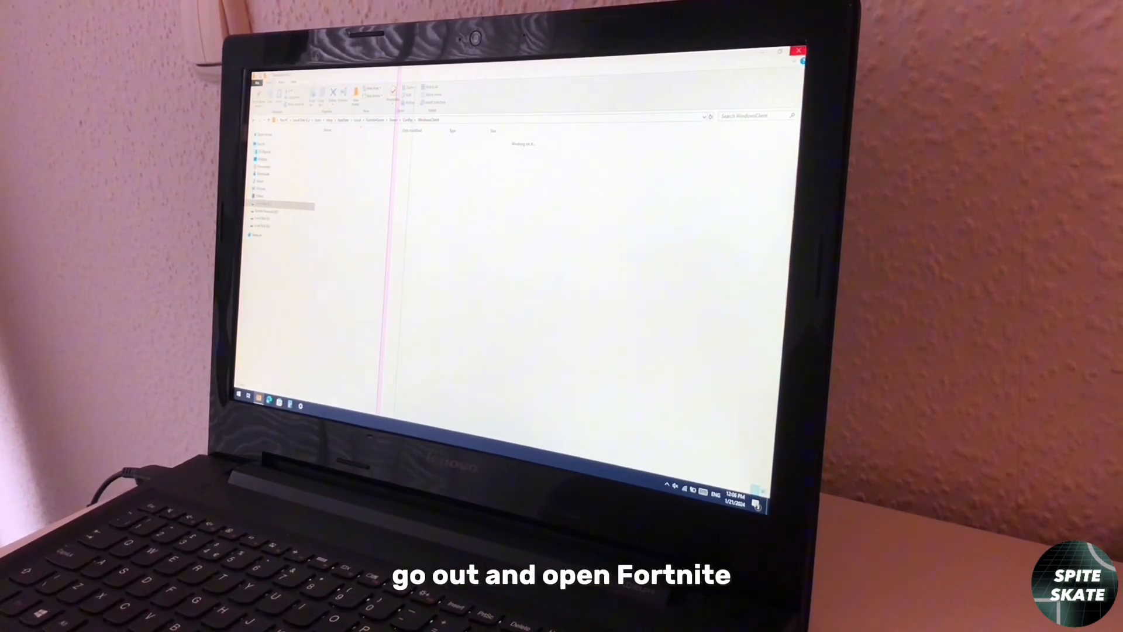
left_click(799, 51)
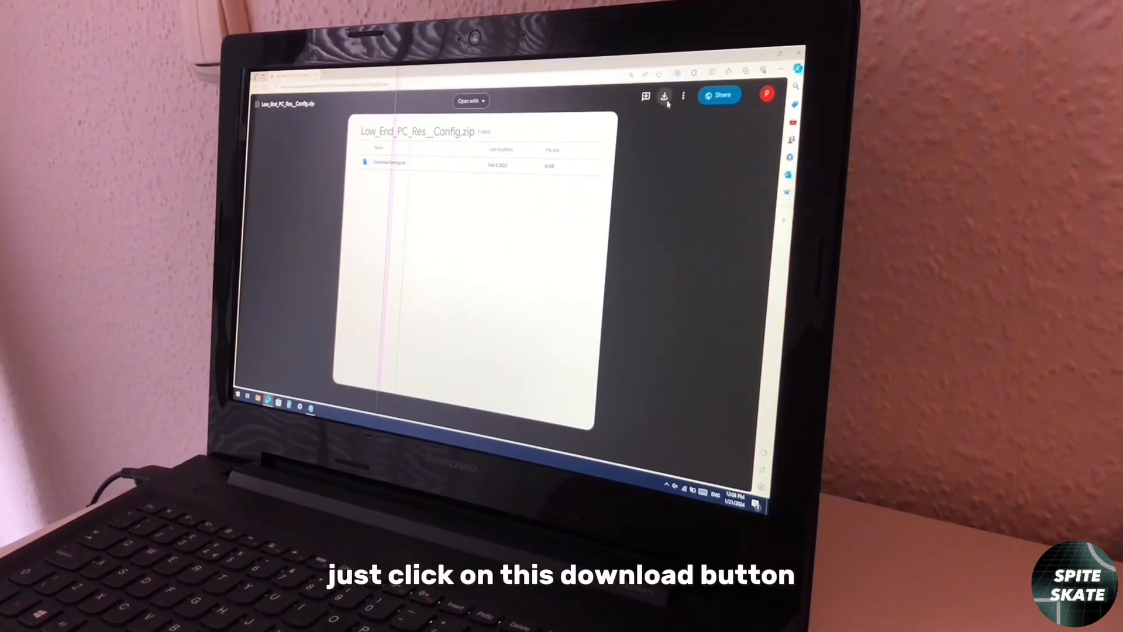
- Download Low_End_PC_Res_Config.zip from its Google Drive preview
left_click(664, 95)
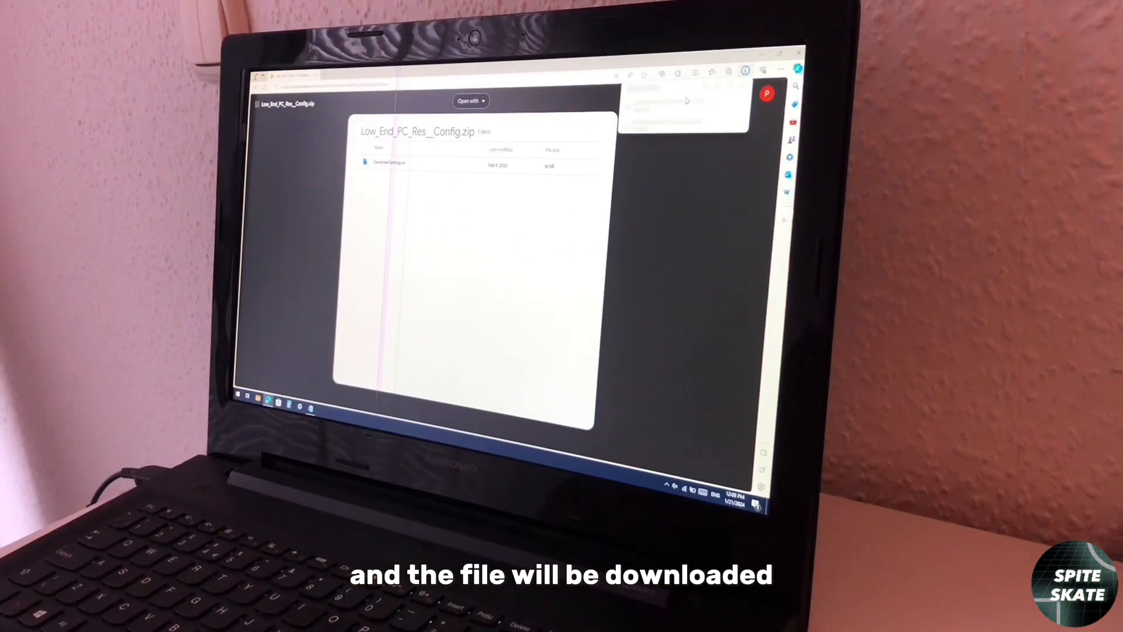